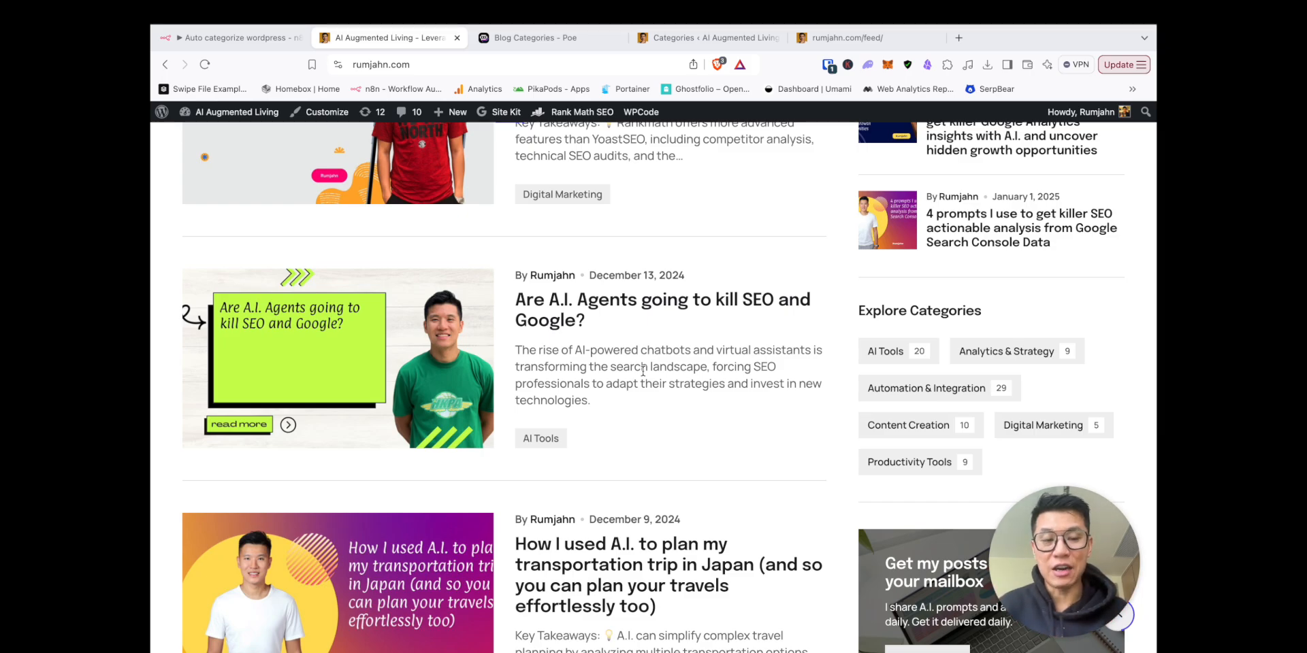
{"action": "mouse_move", "coordinate": [925, 388]}
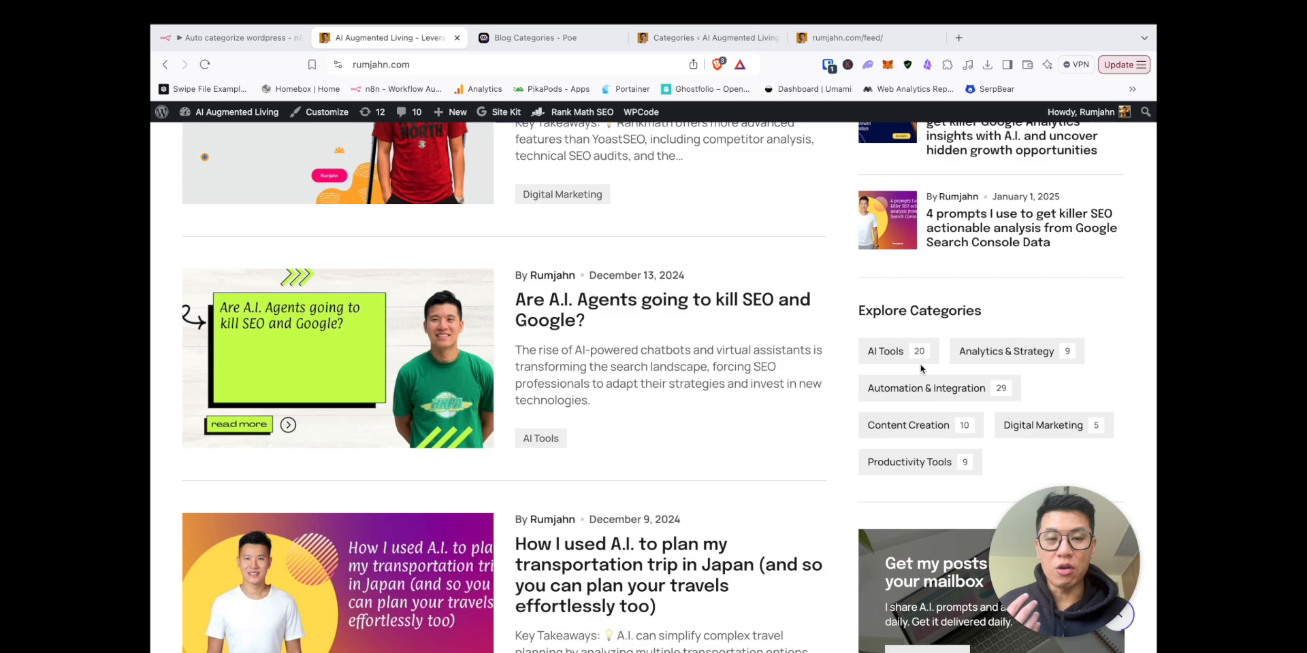
{"action": "mouse_move", "coordinate": [992, 360]}
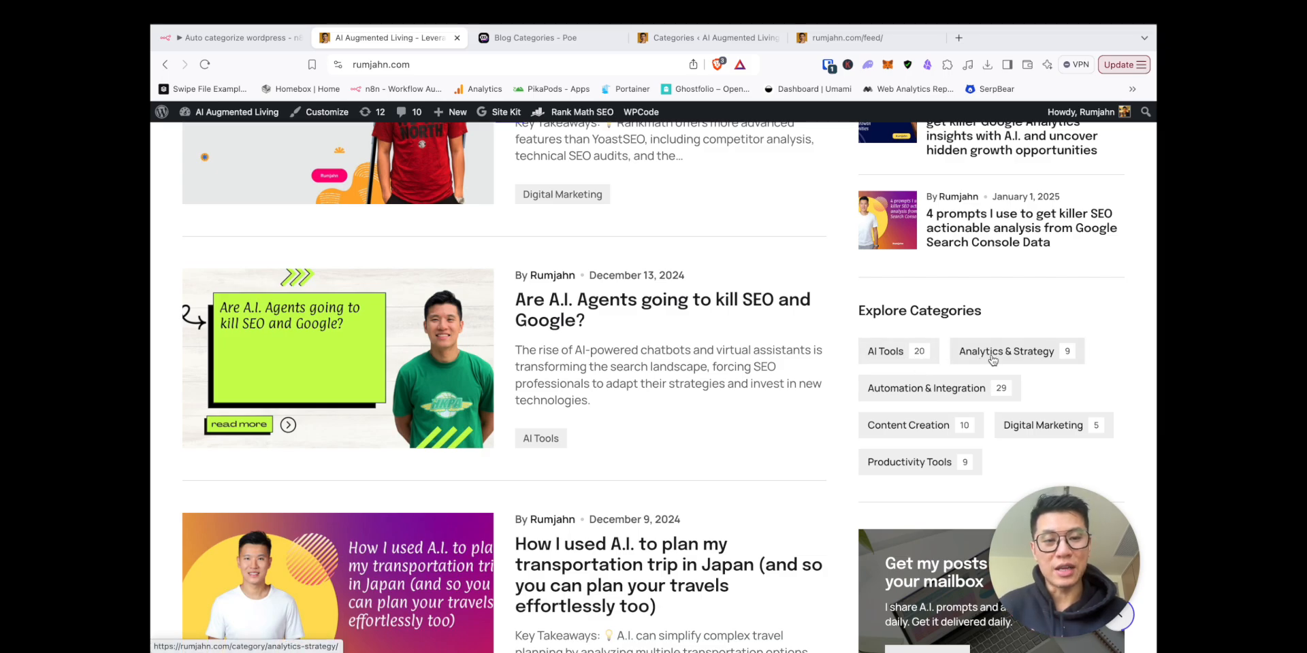
{"action": "mouse_move", "coordinate": [947, 462]}
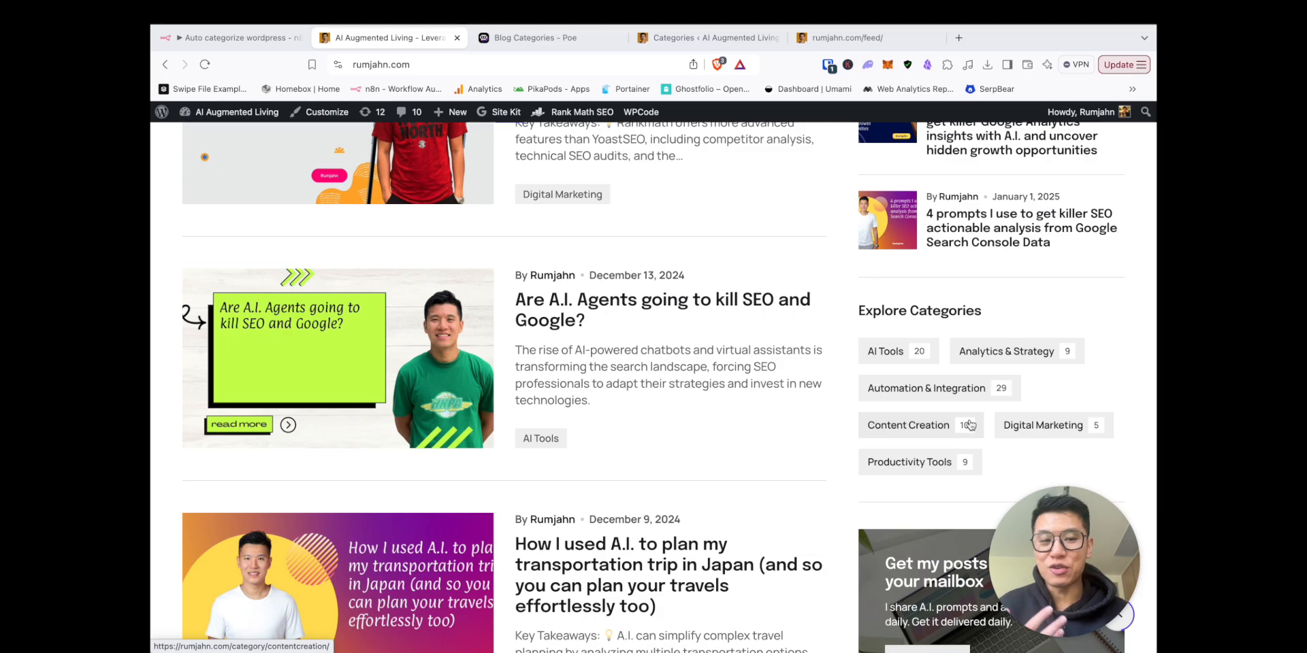
Scroll through the page, select the fetch node, and briefly open the post-updating WordPress node
{"action": "scroll", "scroll_direction": "down", "scroll_amount": 3}
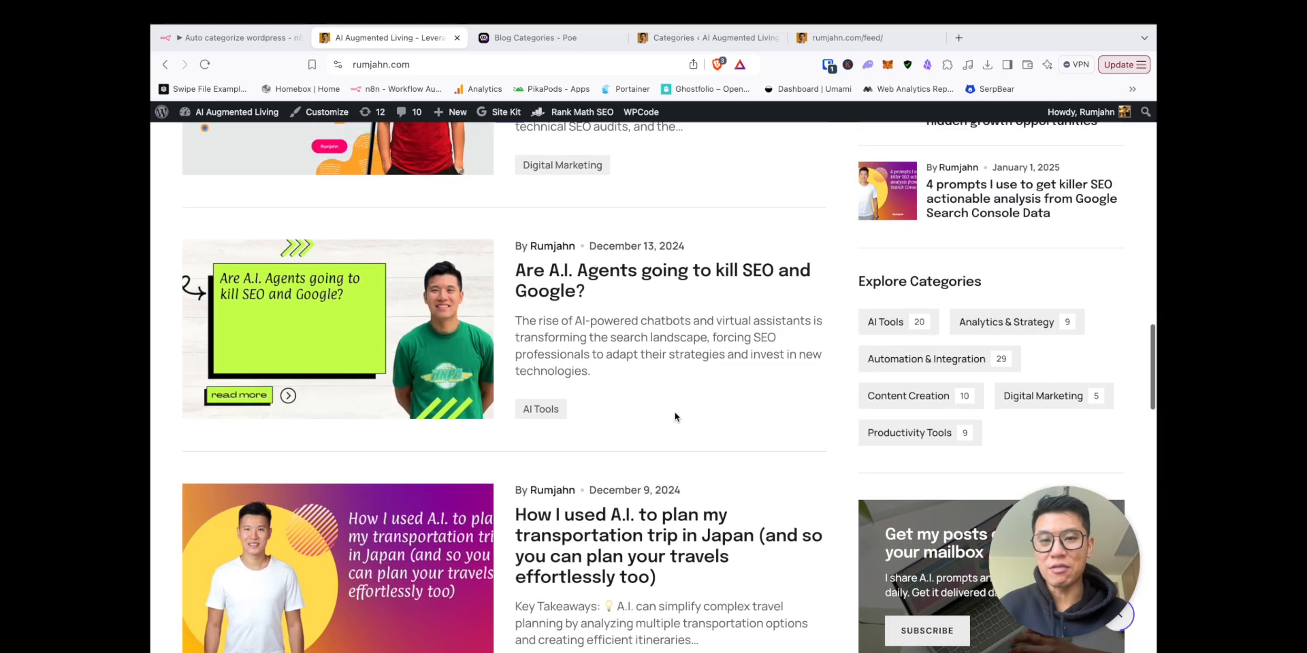
{"action": "scroll", "scroll_direction": "down", "scroll_amount": 3}
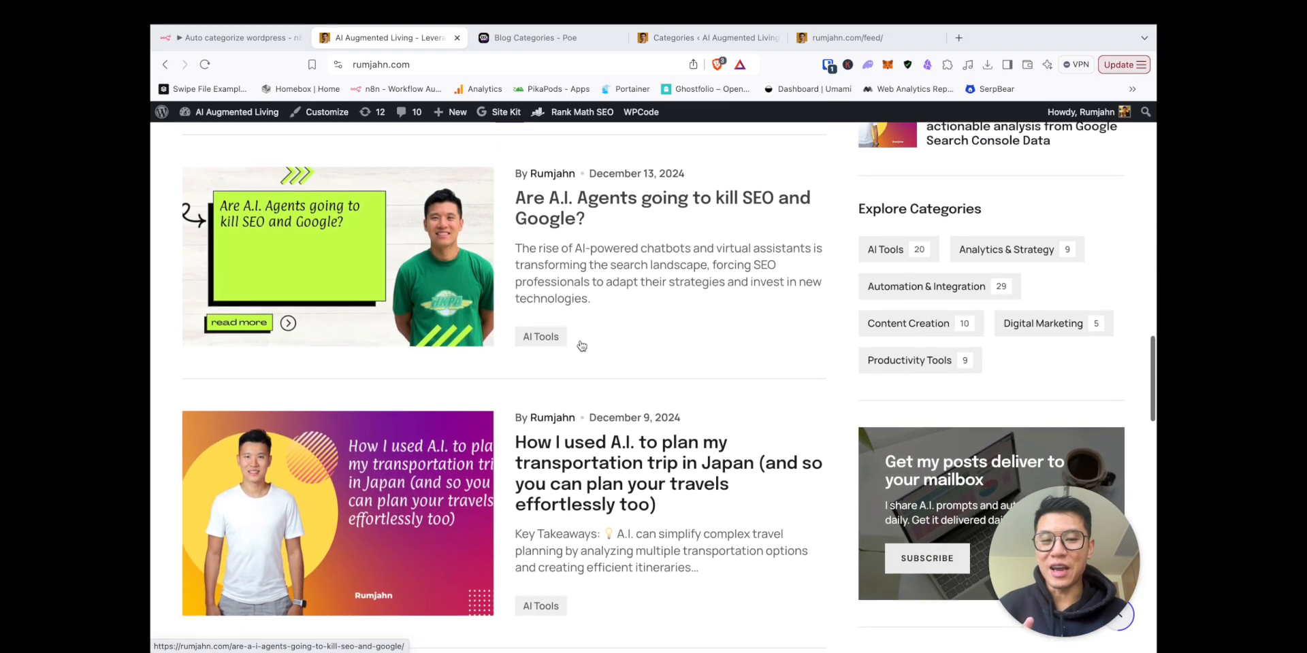
{"action": "scroll", "scroll_direction": "down", "scroll_amount": 3}
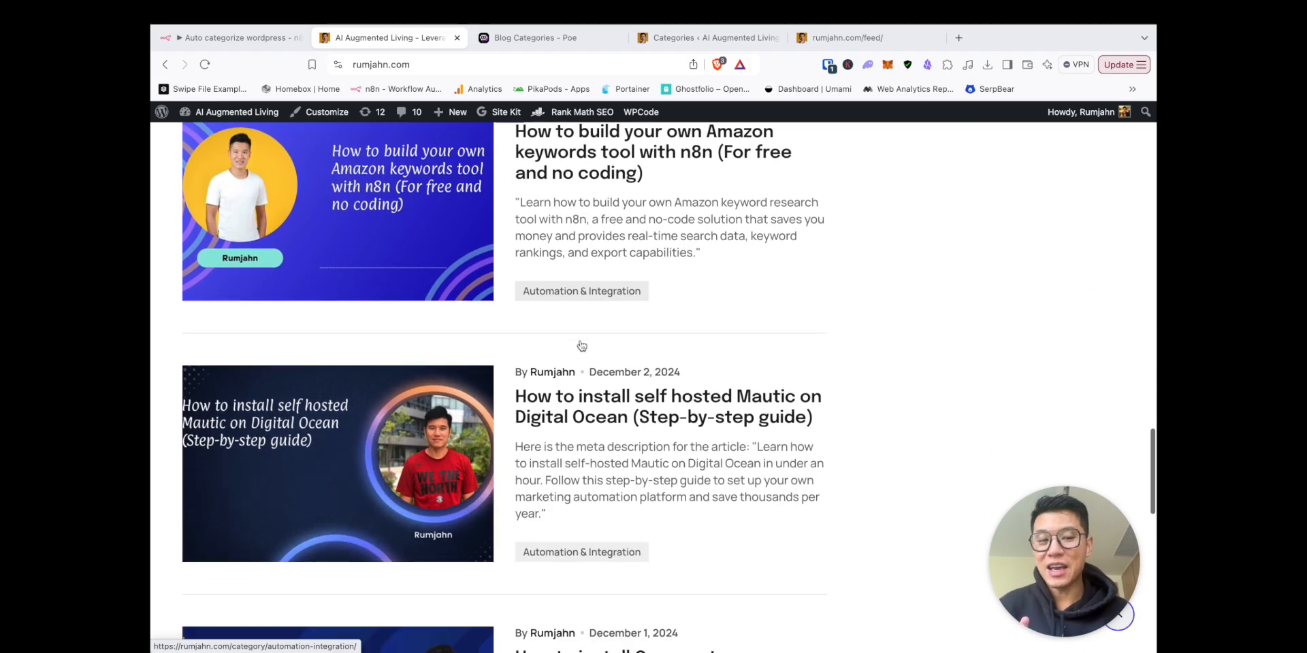
{"action": "scroll", "scroll_direction": "down", "scroll_amount": 3}
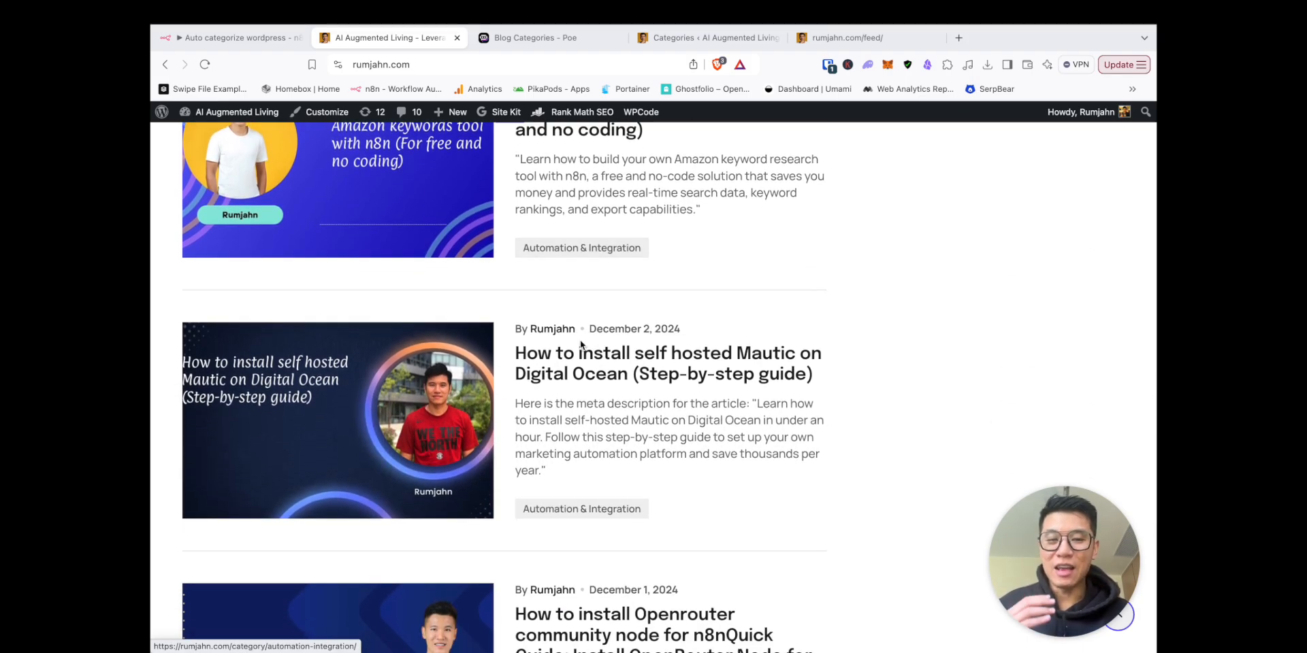
{"action": "scroll", "scroll_direction": "down", "scroll_amount": 3}
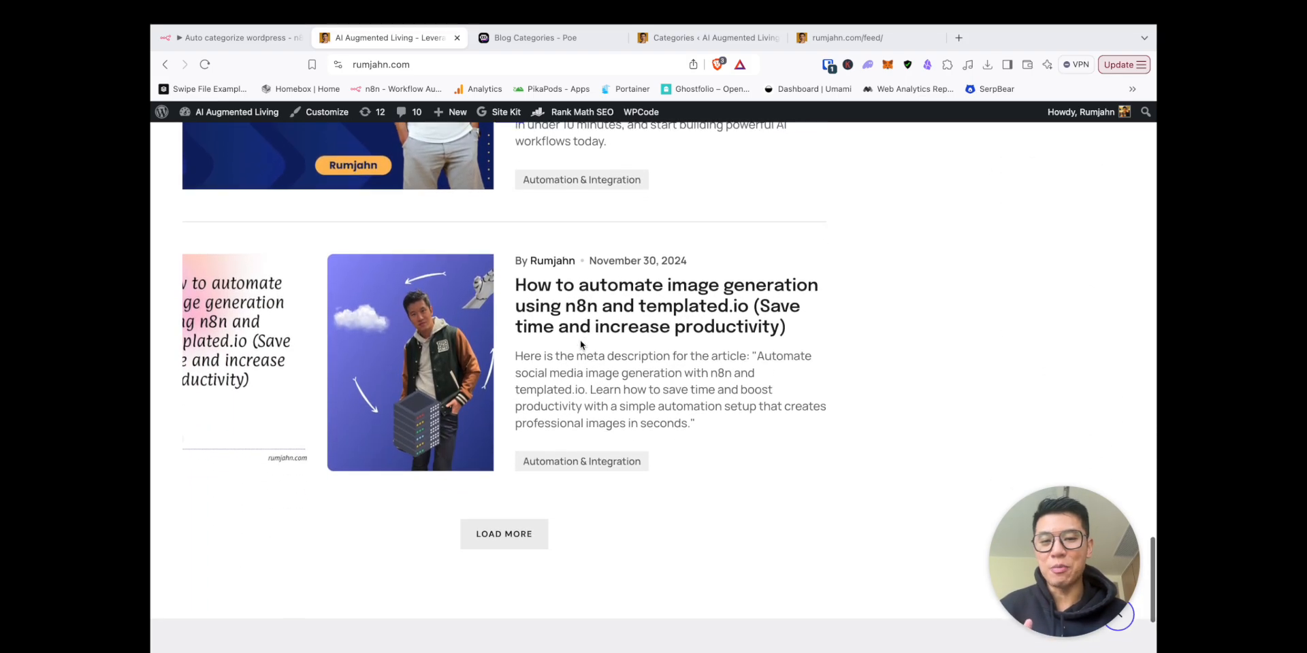
{"action": "scroll", "scroll_direction": "up", "scroll_amount": 3}
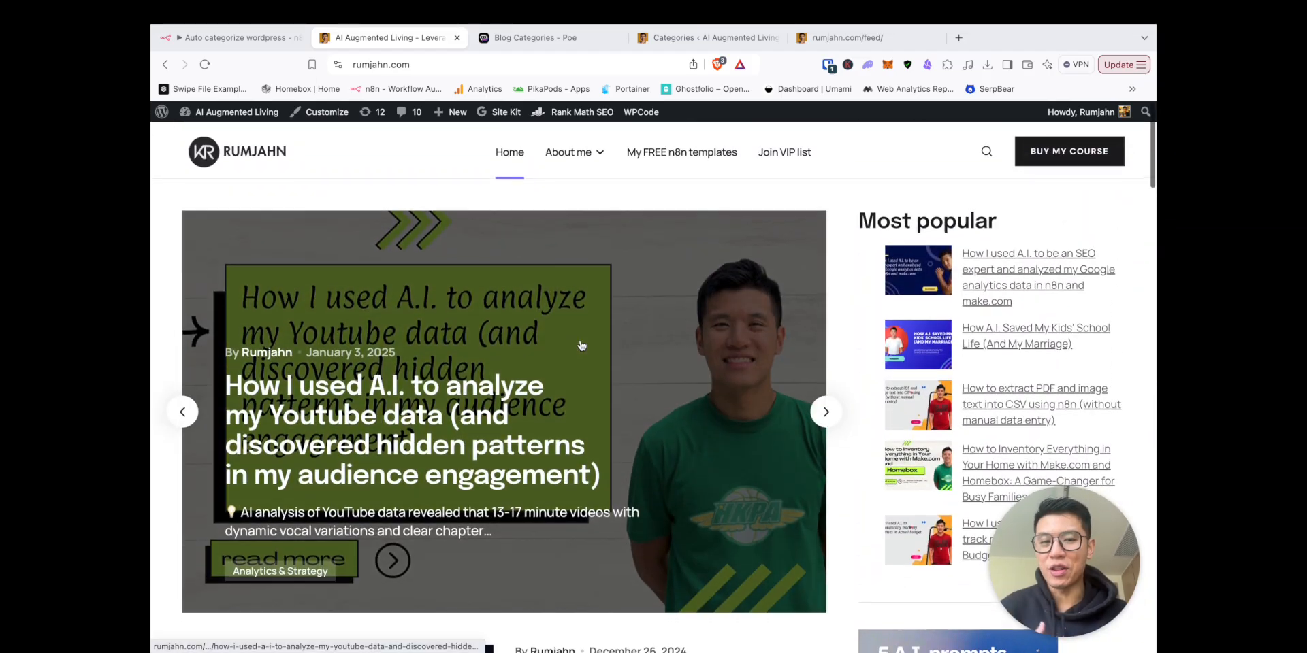
{"action": "scroll", "scroll_direction": "down", "scroll_amount": 3}
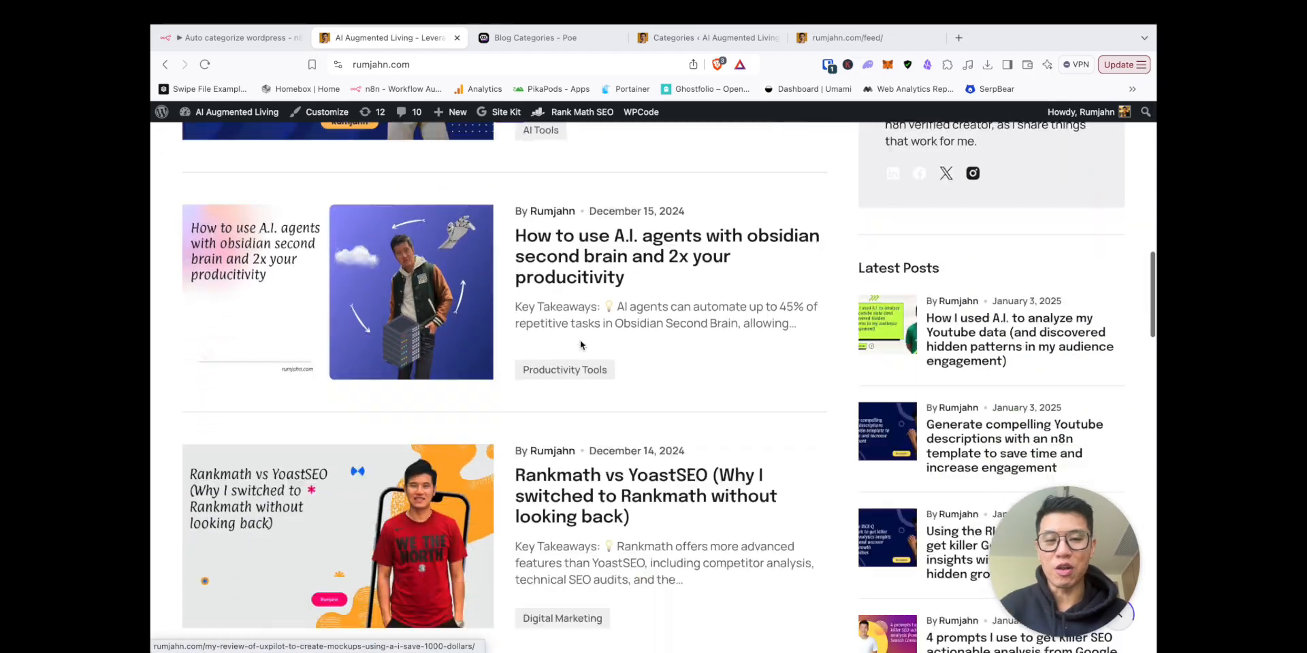
{"action": "scroll", "scroll_direction": "down", "scroll_amount": 3}
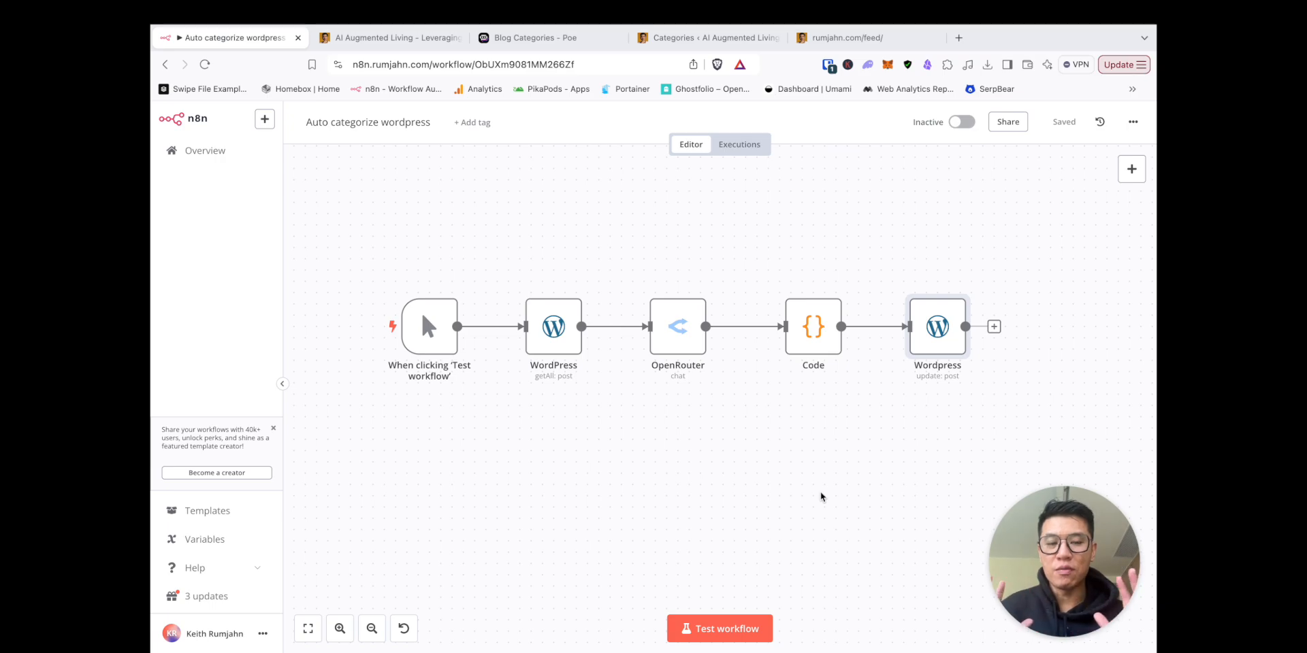
{"action": "mouse_move", "coordinate": [757, 473]}
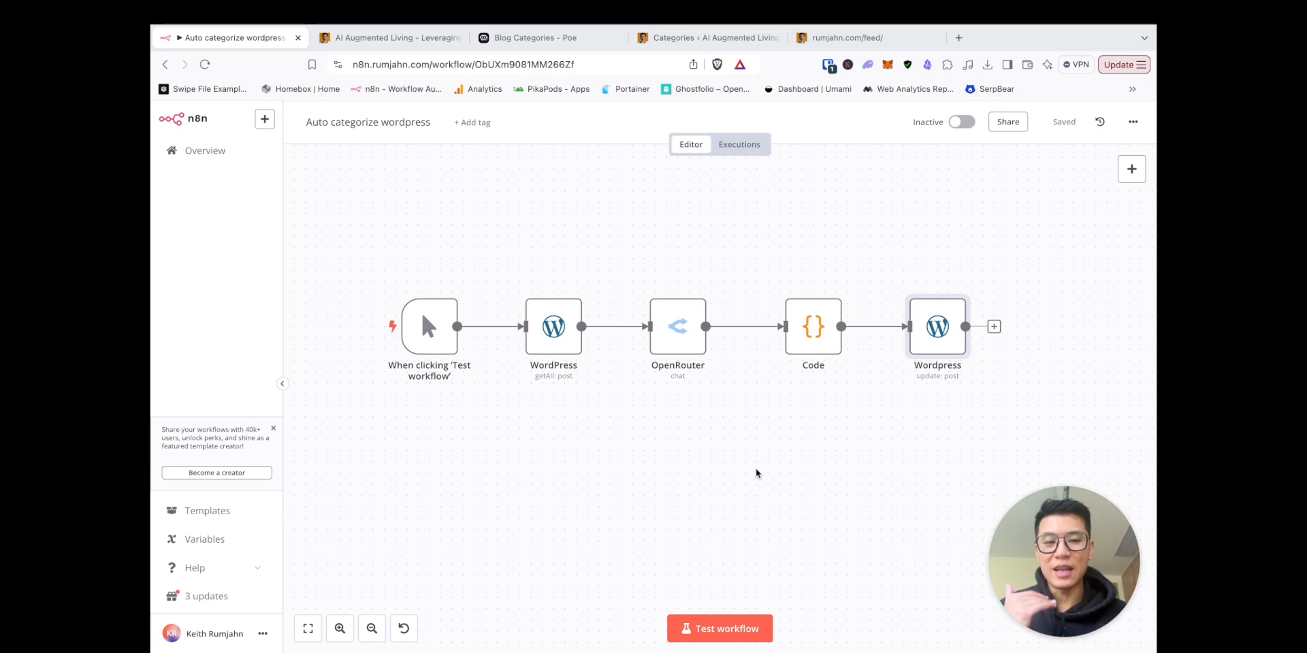
{"action": "mouse_move", "coordinate": [518, 442]}
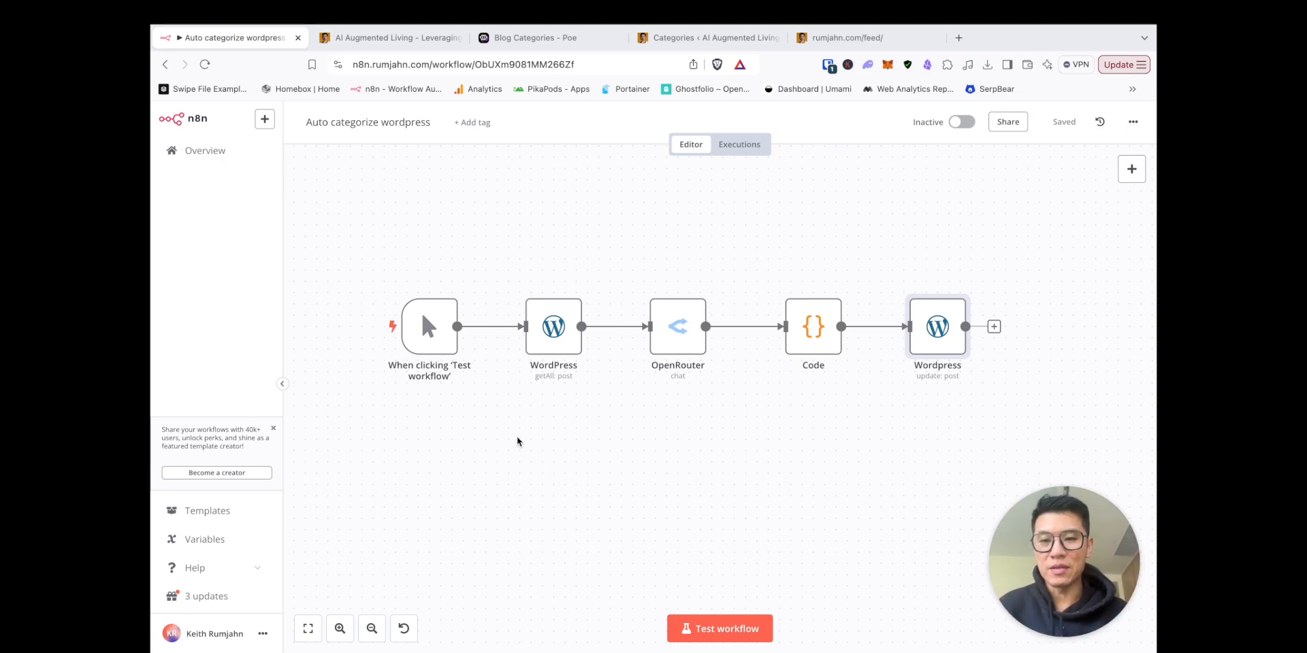
{"action": "left_click", "coordinate": [553, 326]}
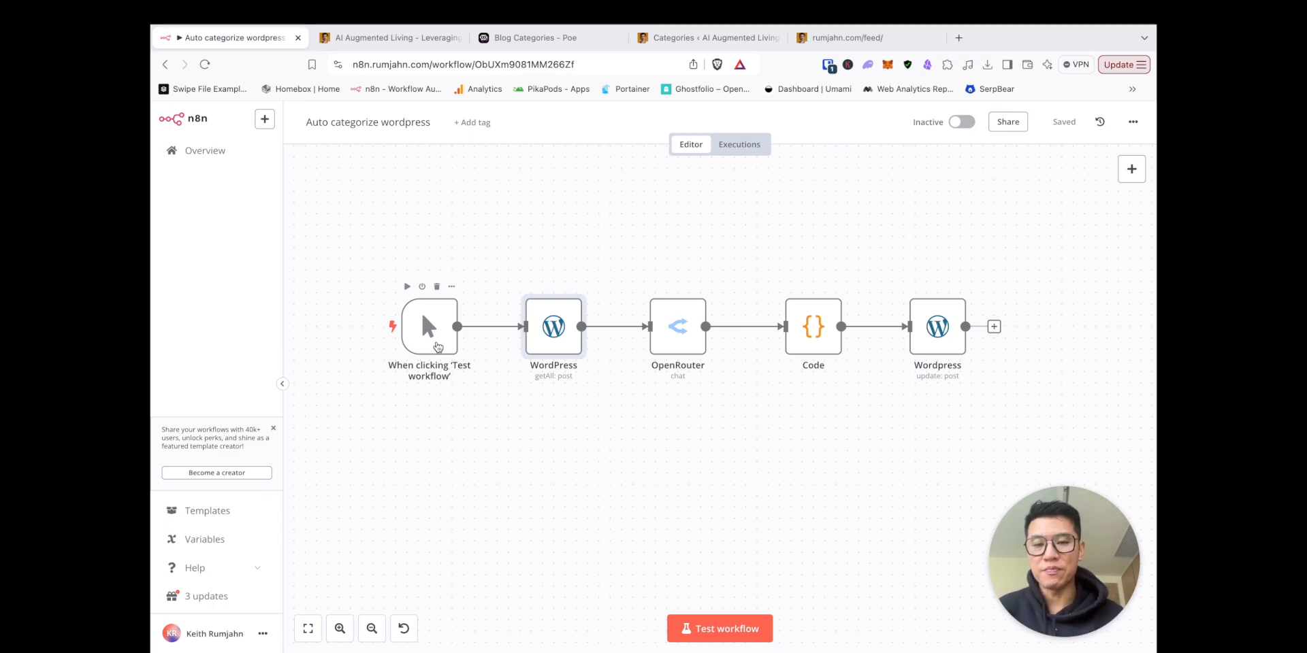
{"action": "mouse_move", "coordinate": [553, 340]}
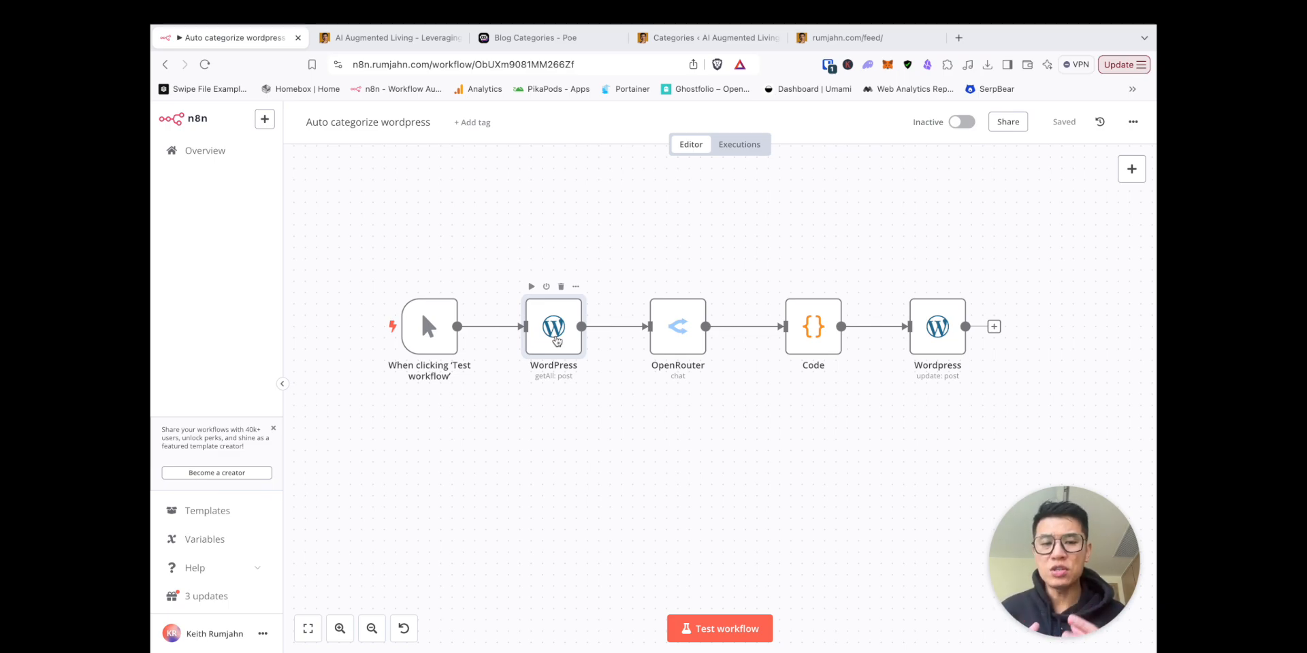
{"action": "mouse_move", "coordinate": [667, 337]}
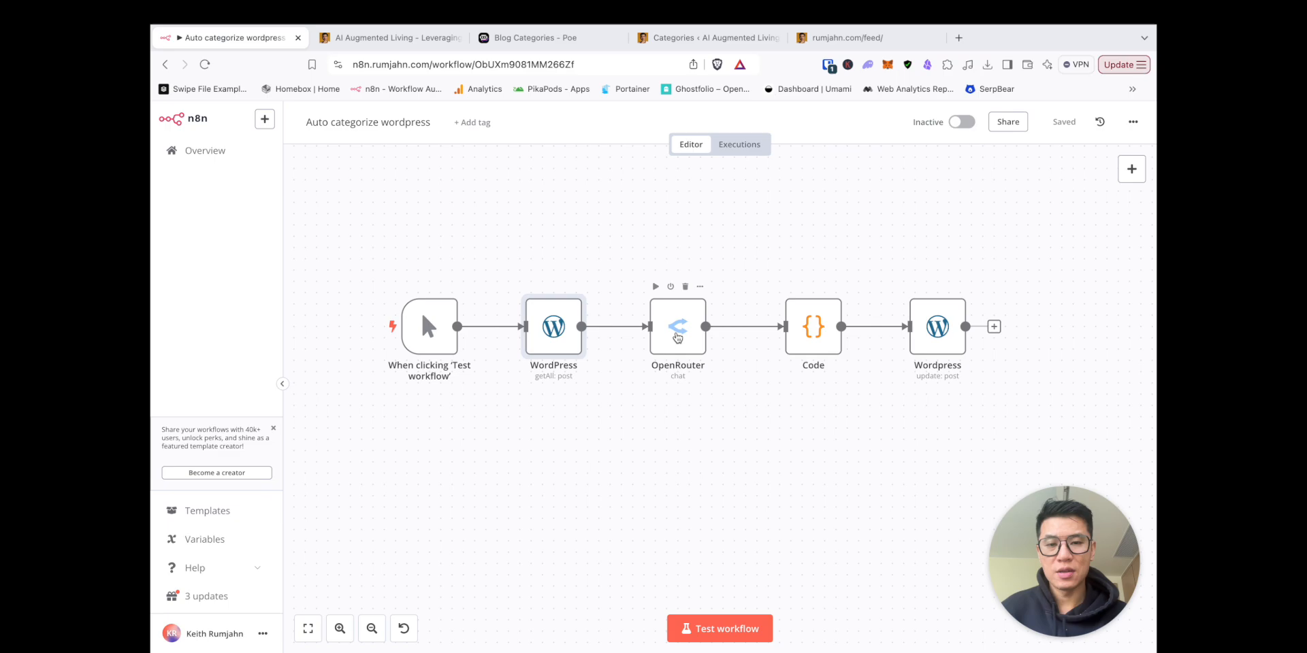
{"action": "mouse_move", "coordinate": [800, 334]}
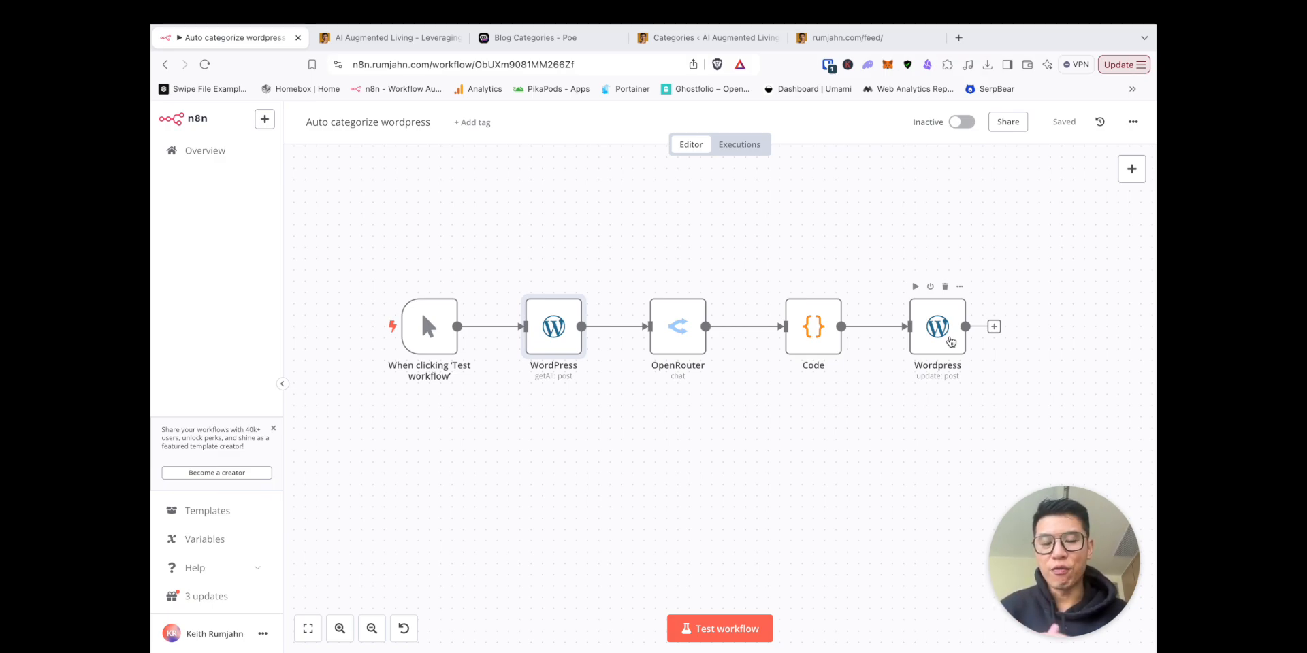
{"action": "double_click", "coordinate": [937, 326]}
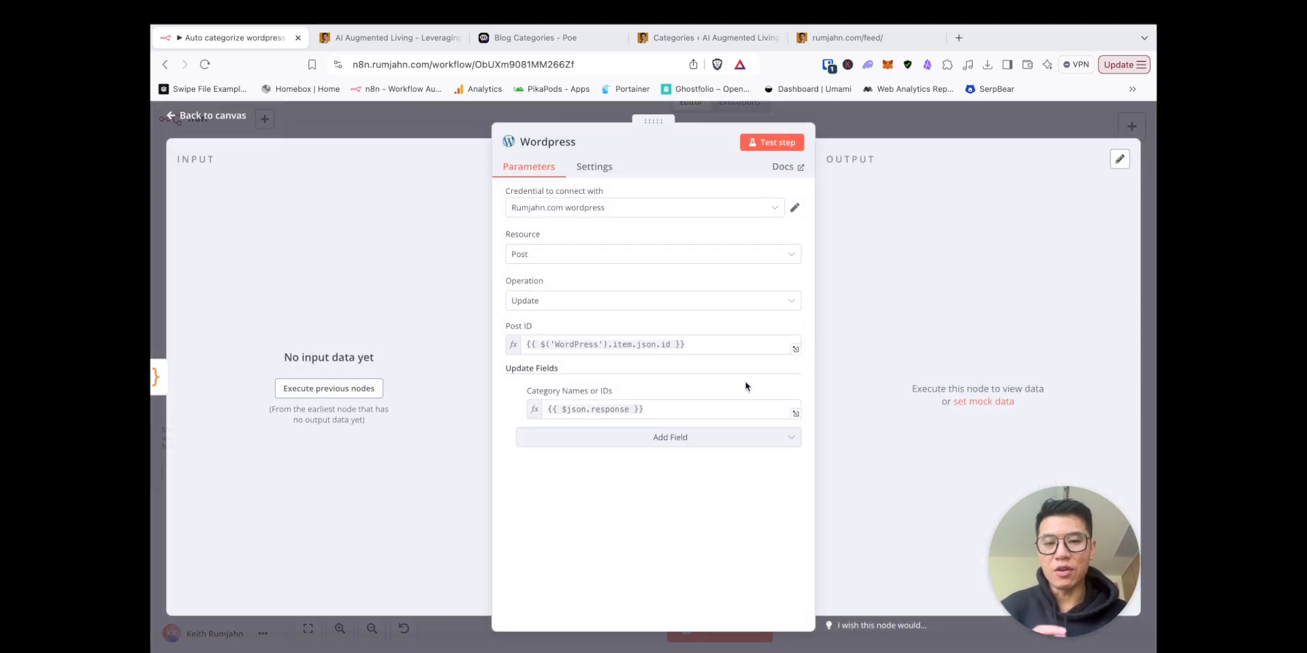
{"action": "left_click", "coordinate": [205, 115]}
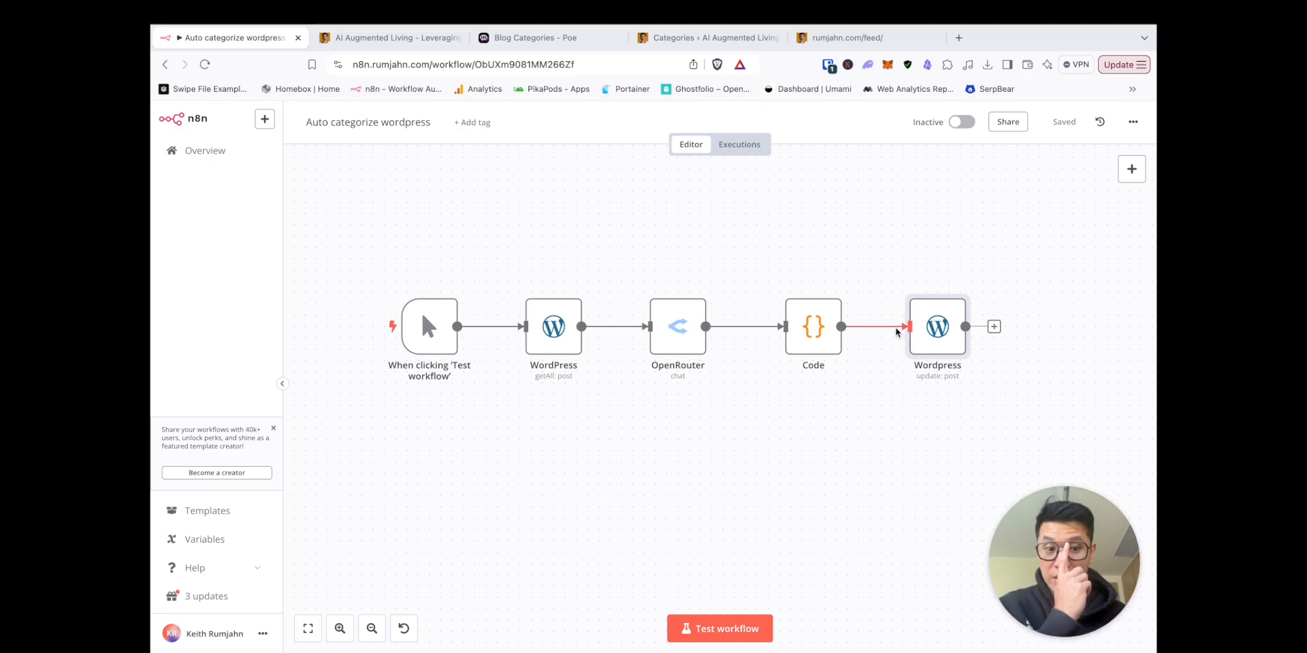
Scroll through the rumjahn.com/feed/ RSS XML in Chrome
{"action": "left_click", "coordinate": [846, 37]}
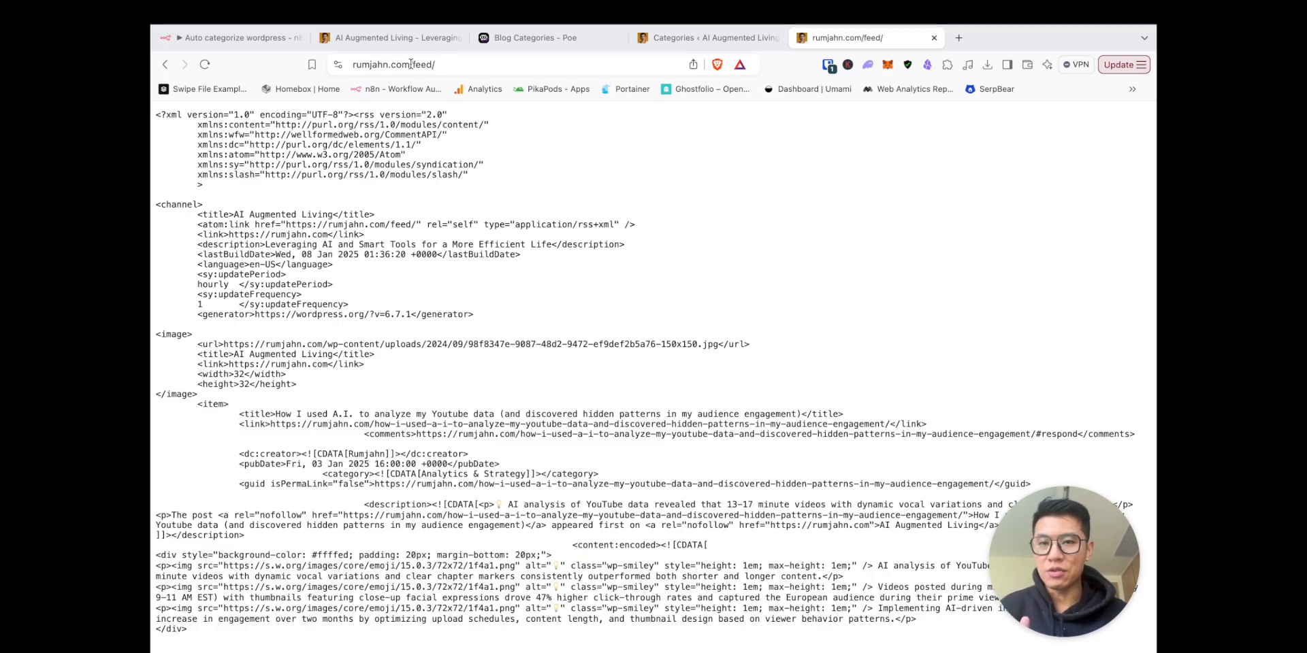
{"action": "scroll", "scroll_direction": "down", "scroll_amount": 3}
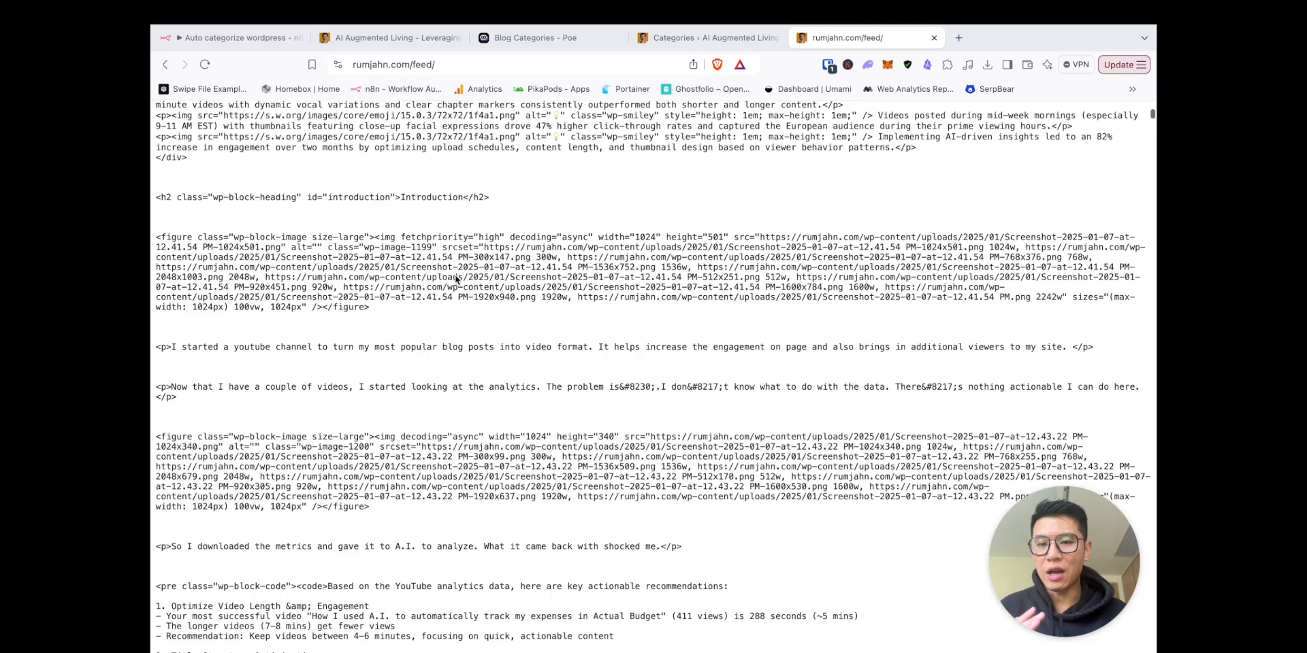
{"action": "scroll", "scroll_direction": "down", "scroll_amount": 3}
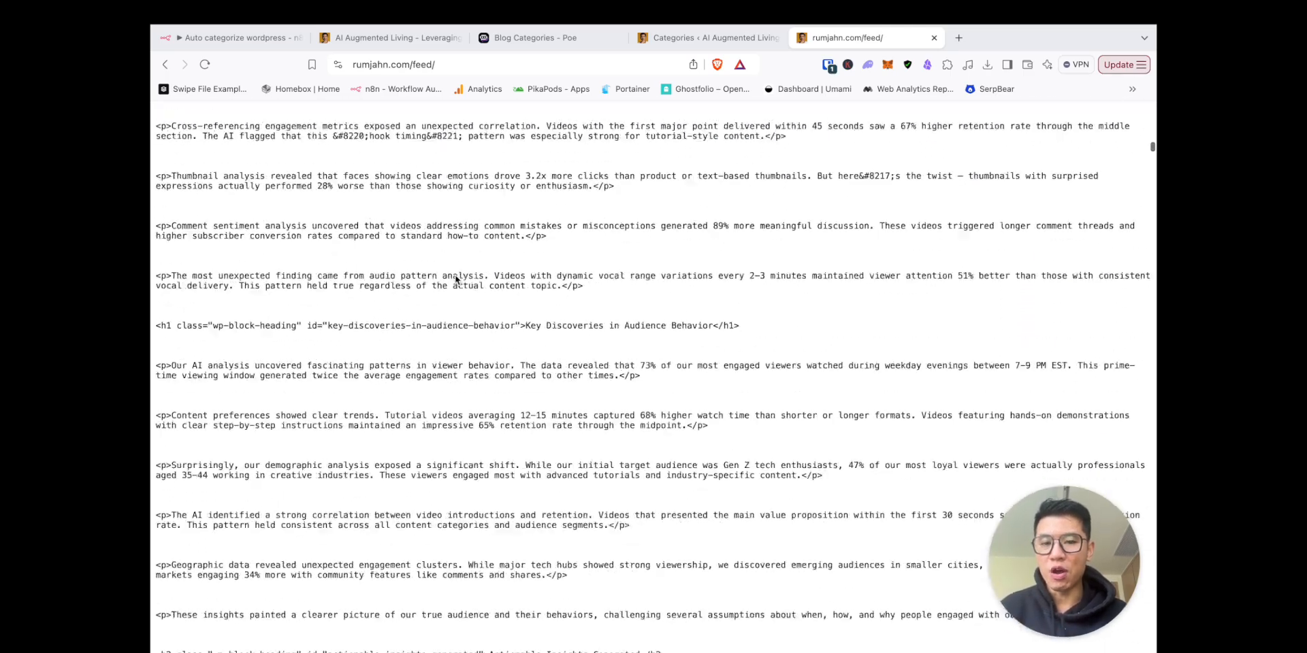
{"action": "scroll", "scroll_direction": "down", "scroll_amount": 3}
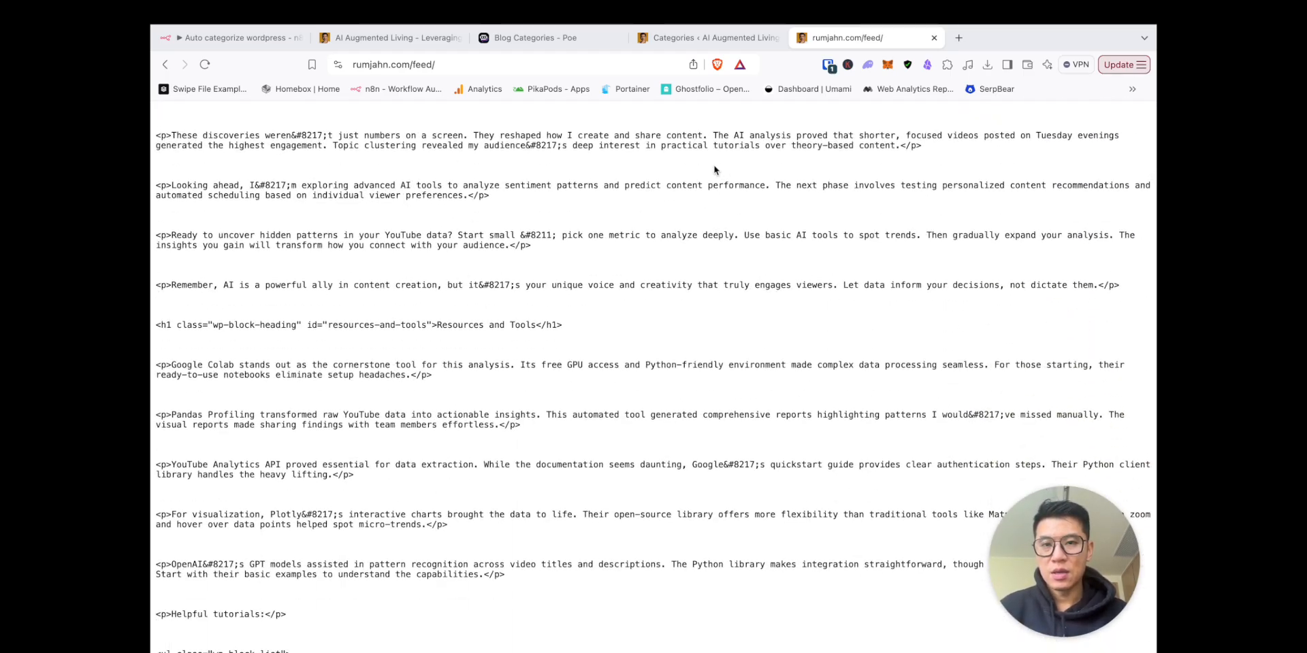
{"action": "left_click", "coordinate": [533, 37]}
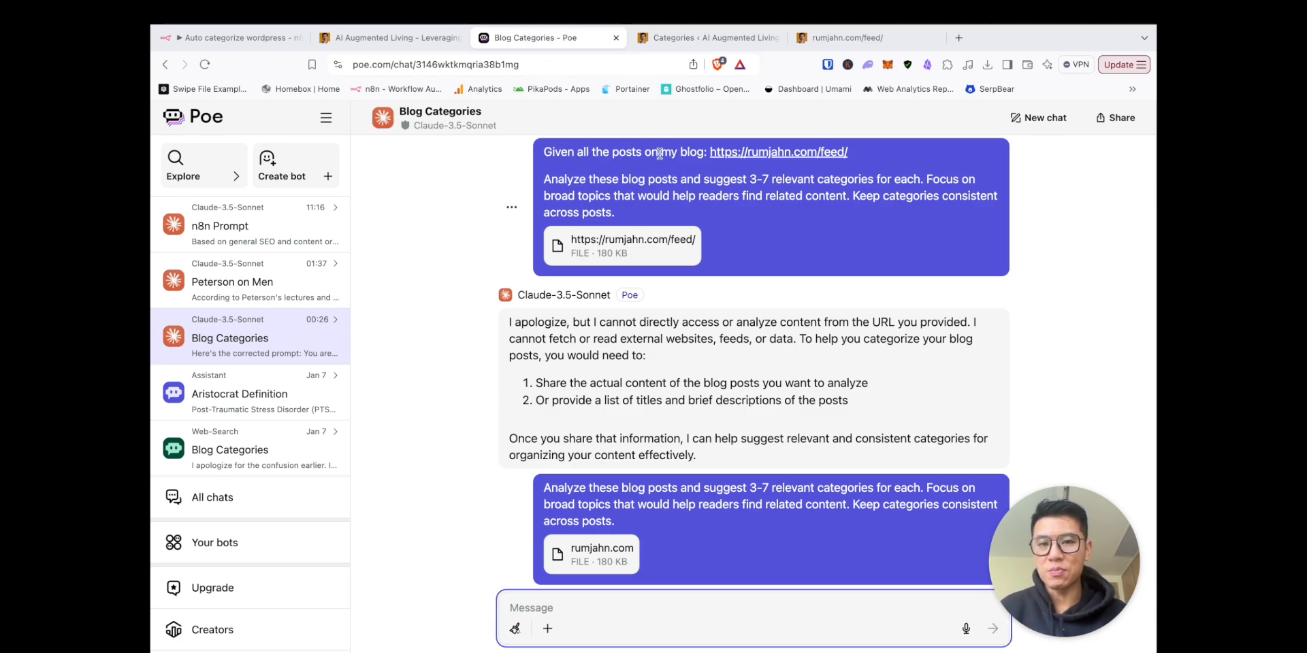
{"action": "mouse_move", "coordinate": [847, 152]}
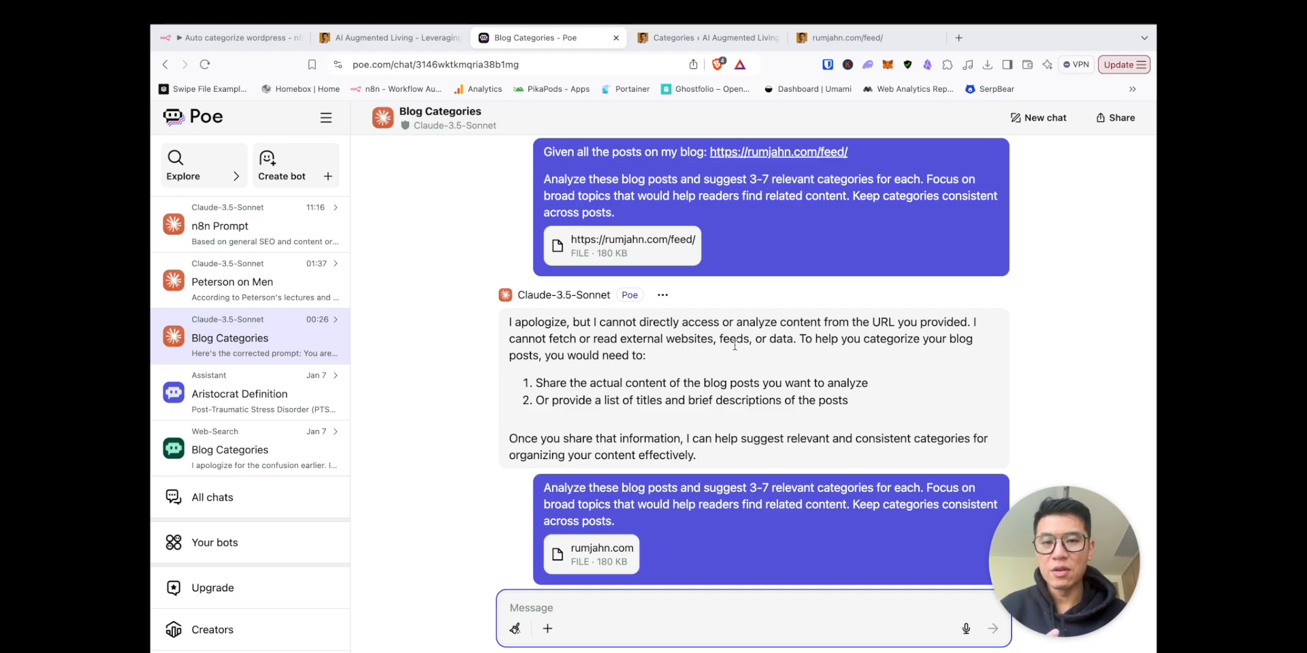
{"action": "mouse_move", "coordinate": [735, 350]}
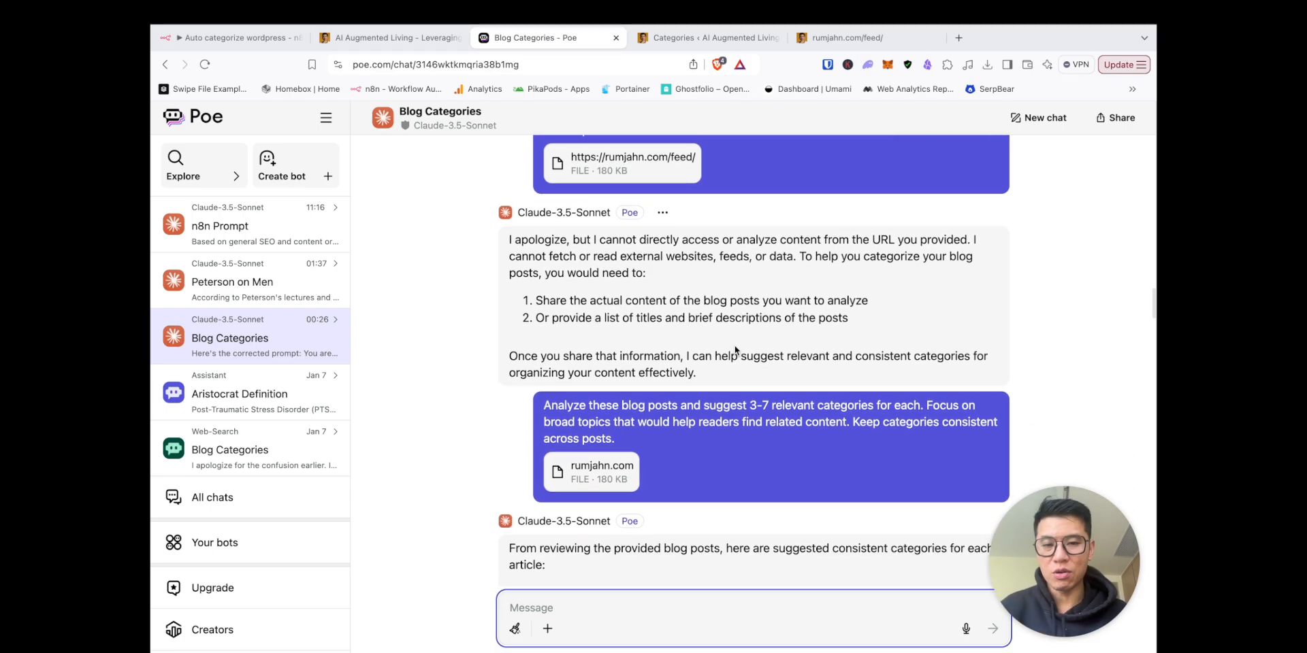
Return to the rumjahn.com/feed/ RSS feed tab after reading the Blog Categories chat
{"action": "left_click", "coordinate": [844, 37]}
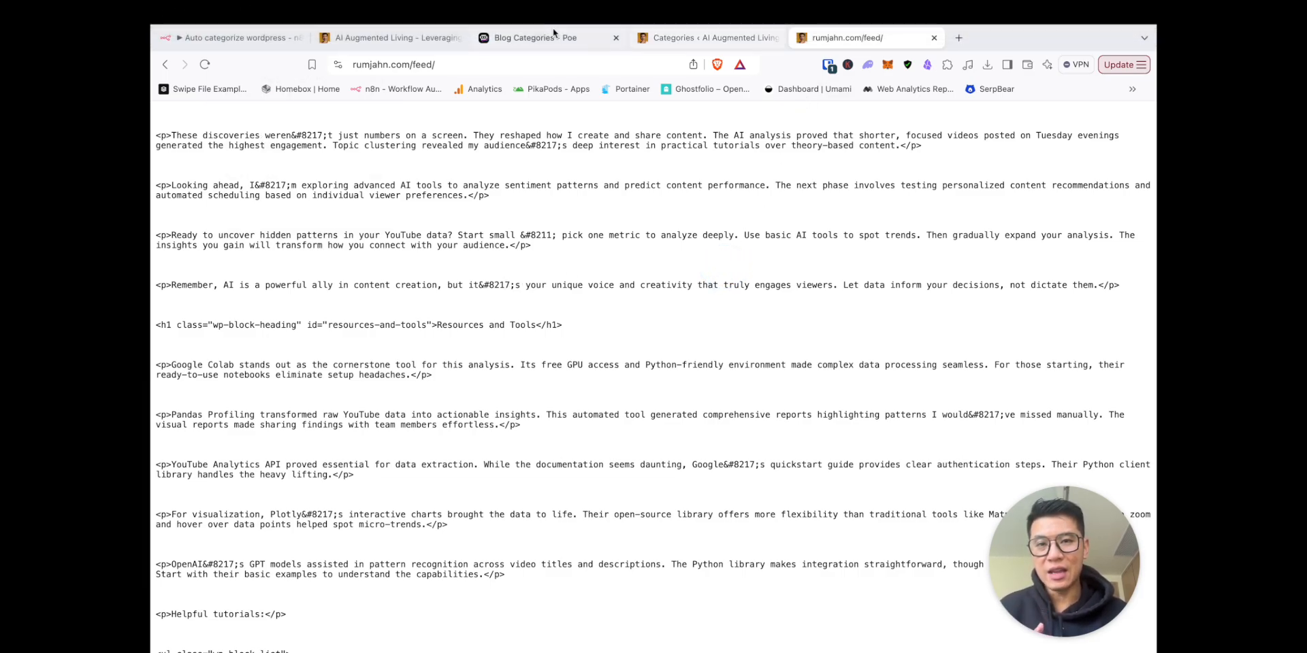
Scroll Claude's reply in the Blog Categories chat and highlight its six category names
{"action": "left_click", "coordinate": [542, 37]}
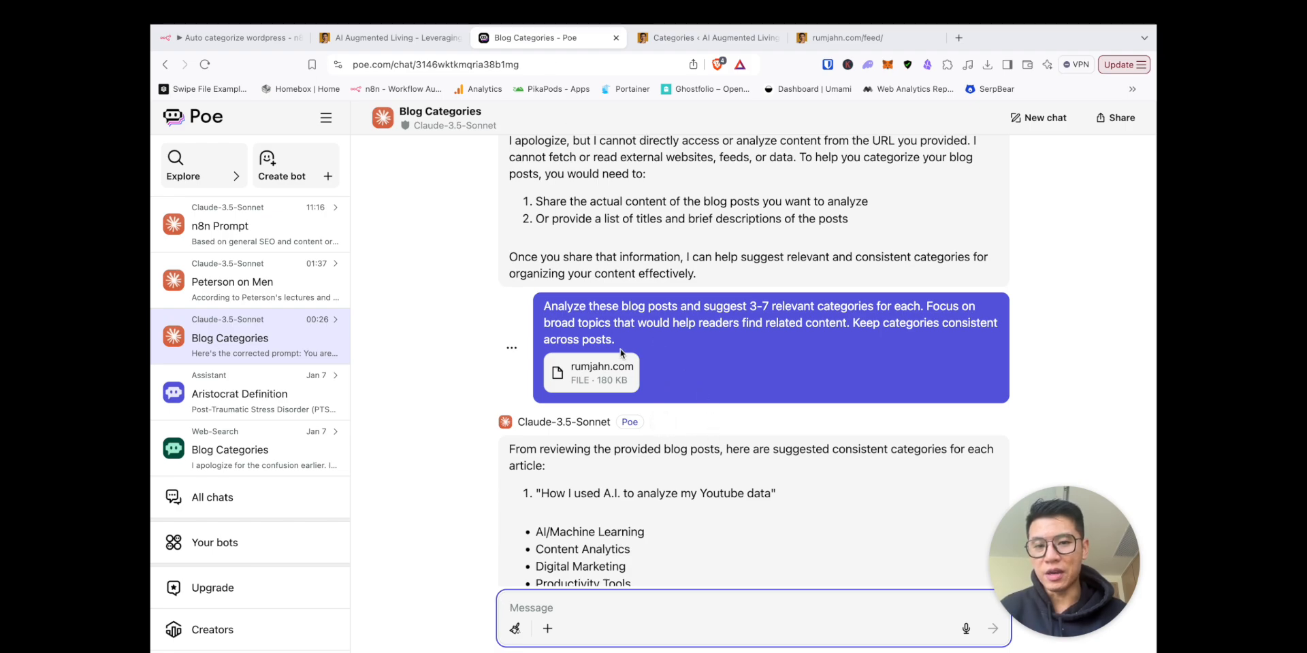
{"action": "scroll", "scroll_direction": "down", "scroll_amount": 3}
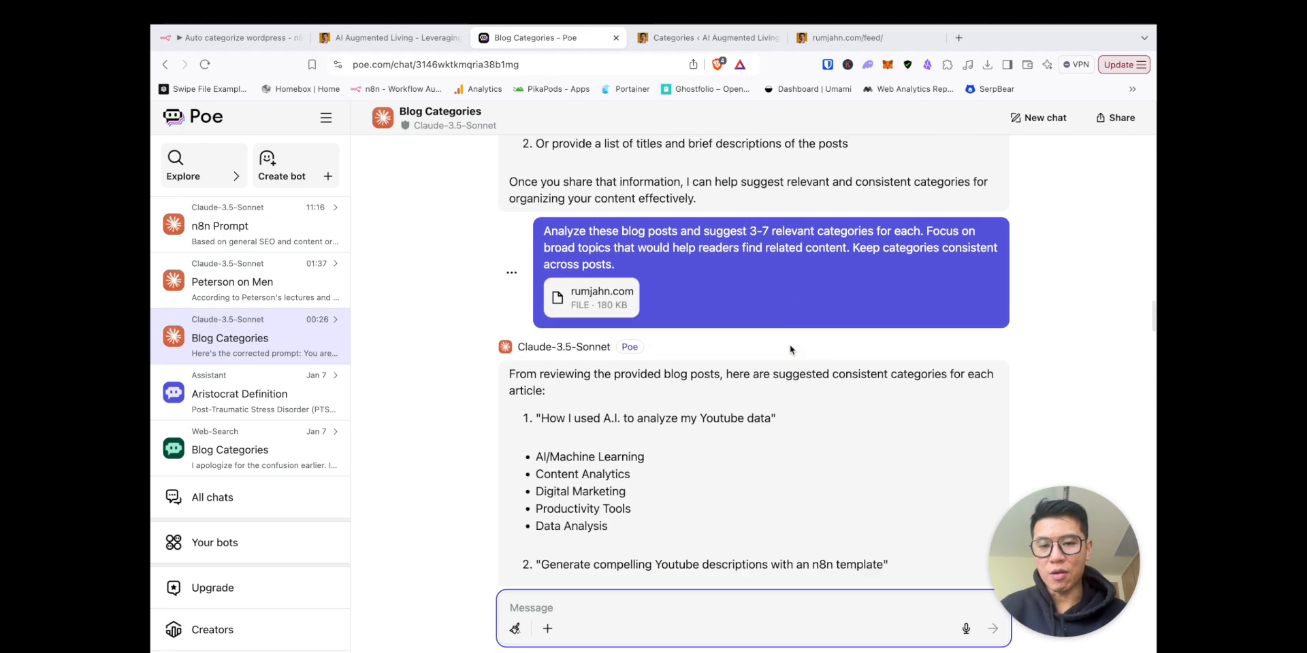
{"action": "scroll", "scroll_direction": "down", "scroll_amount": 3}
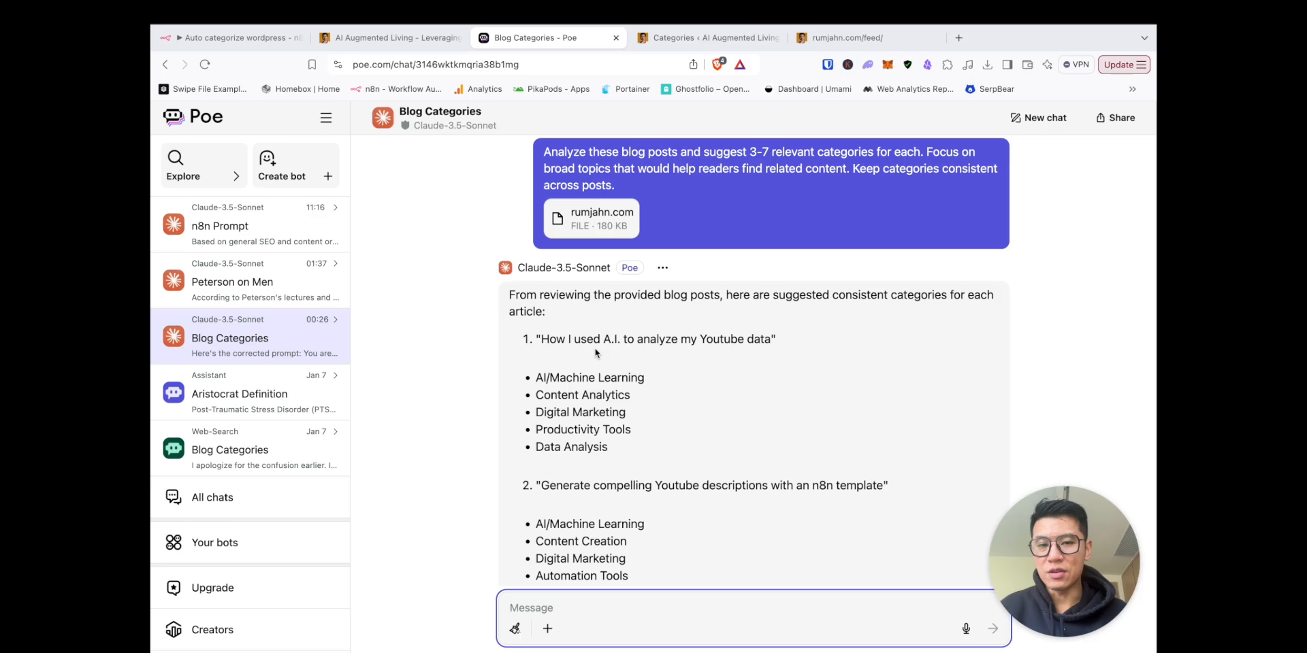
{"action": "scroll", "scroll_direction": "down", "scroll_amount": 3}
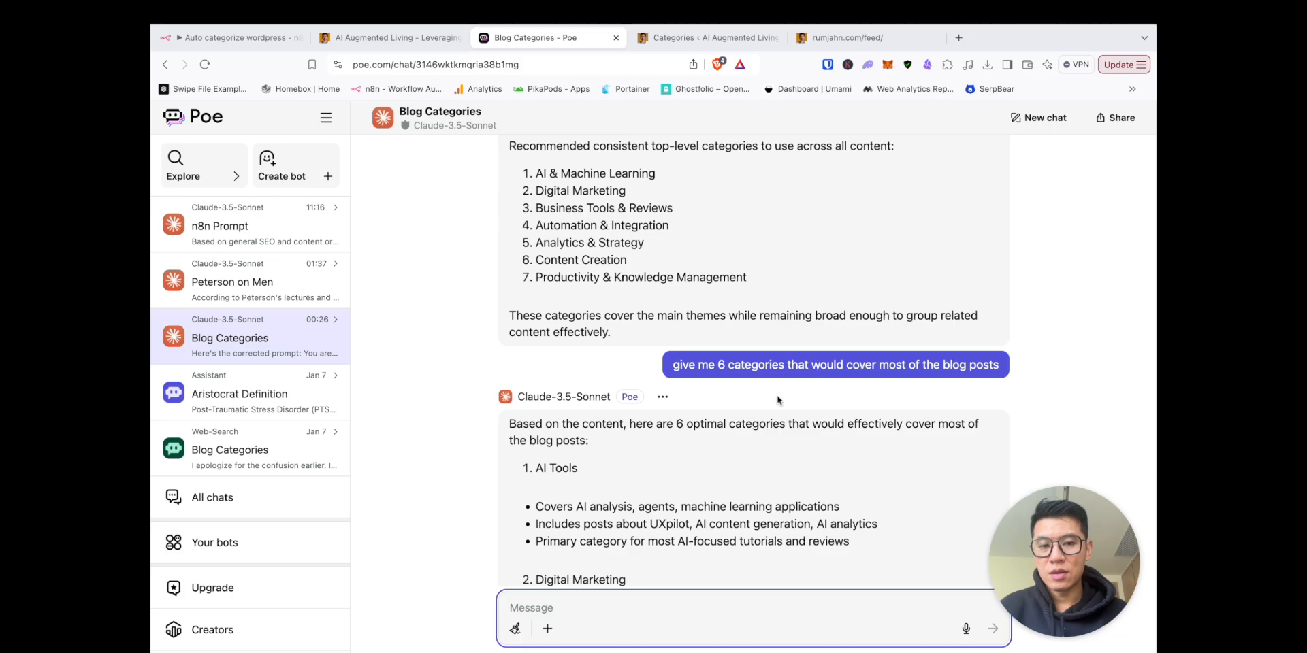
{"action": "scroll", "scroll_direction": "down", "scroll_amount": 3}
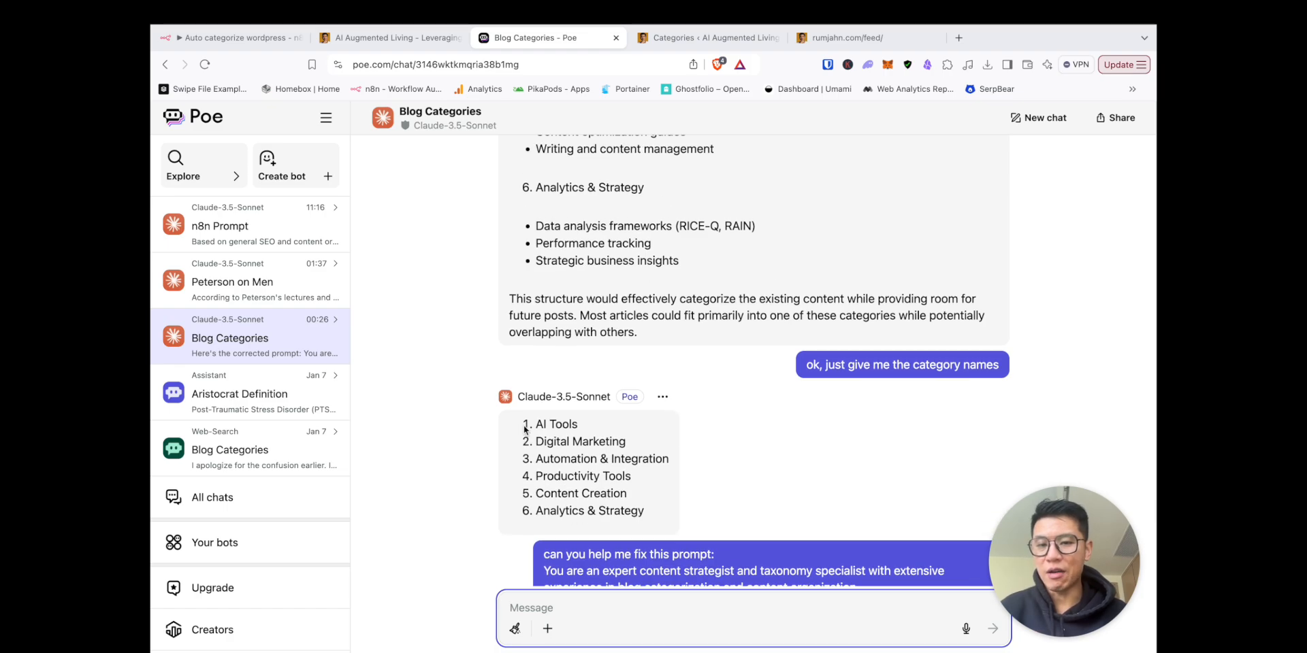
{"action": "left_click_drag", "start_coordinate": [535, 423], "coordinate": [646, 511]}
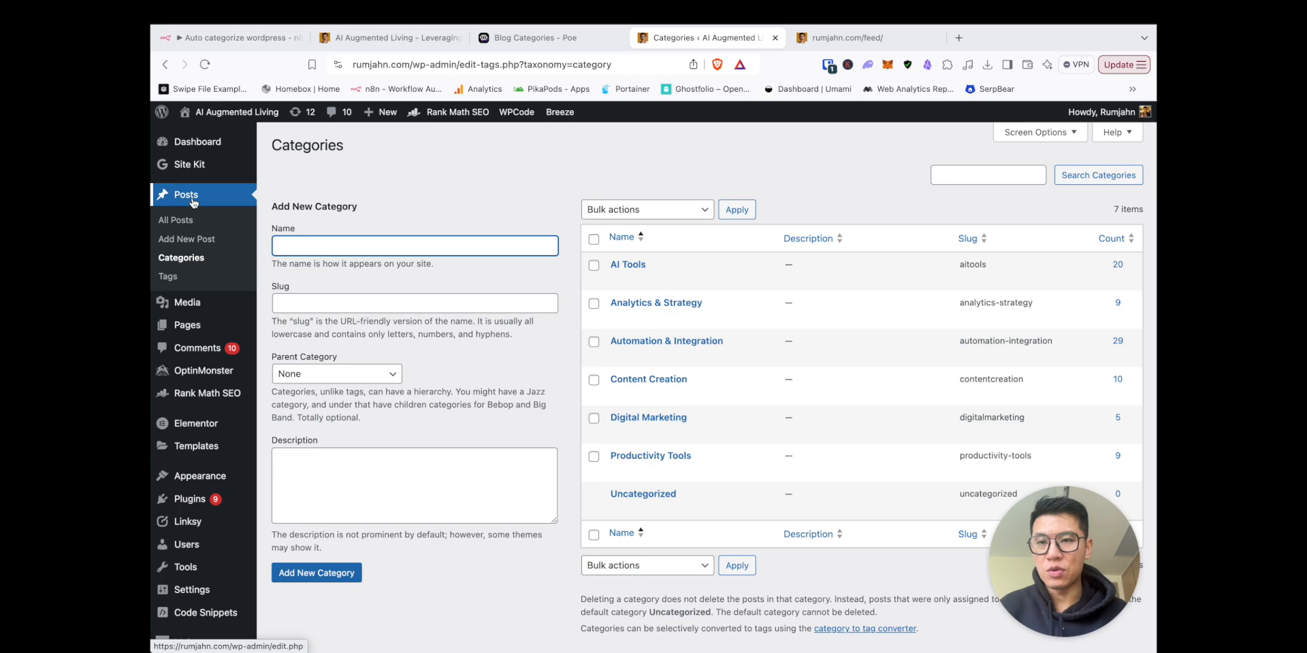
{"action": "mouse_move", "coordinate": [187, 239]}
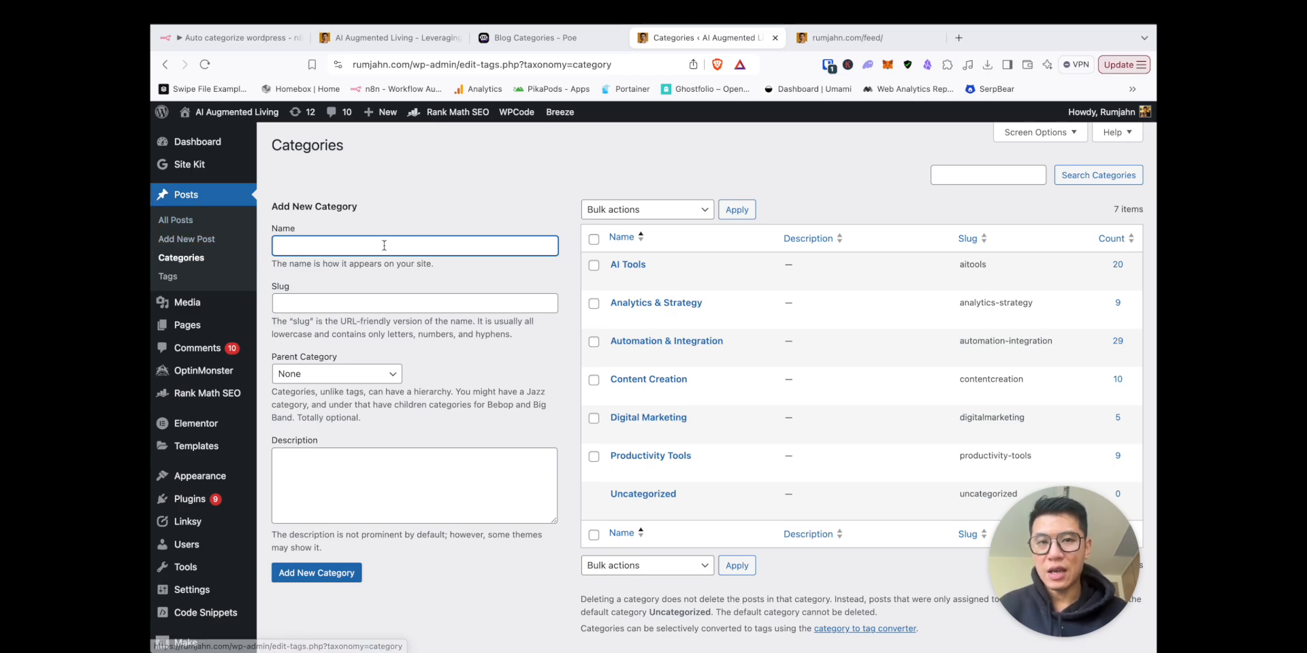
Compare Poe's six category names with the WordPress Categories list and the live blog's categories
{"action": "left_click", "coordinate": [538, 37]}
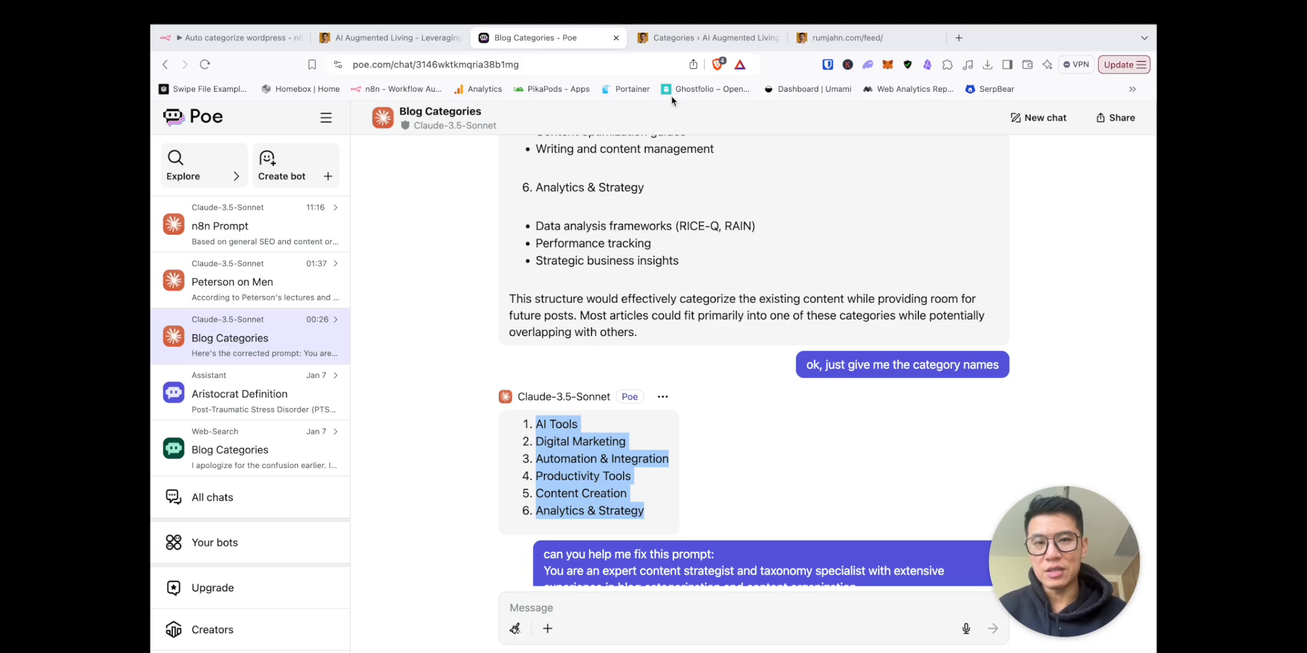
{"action": "left_click", "coordinate": [705, 38]}
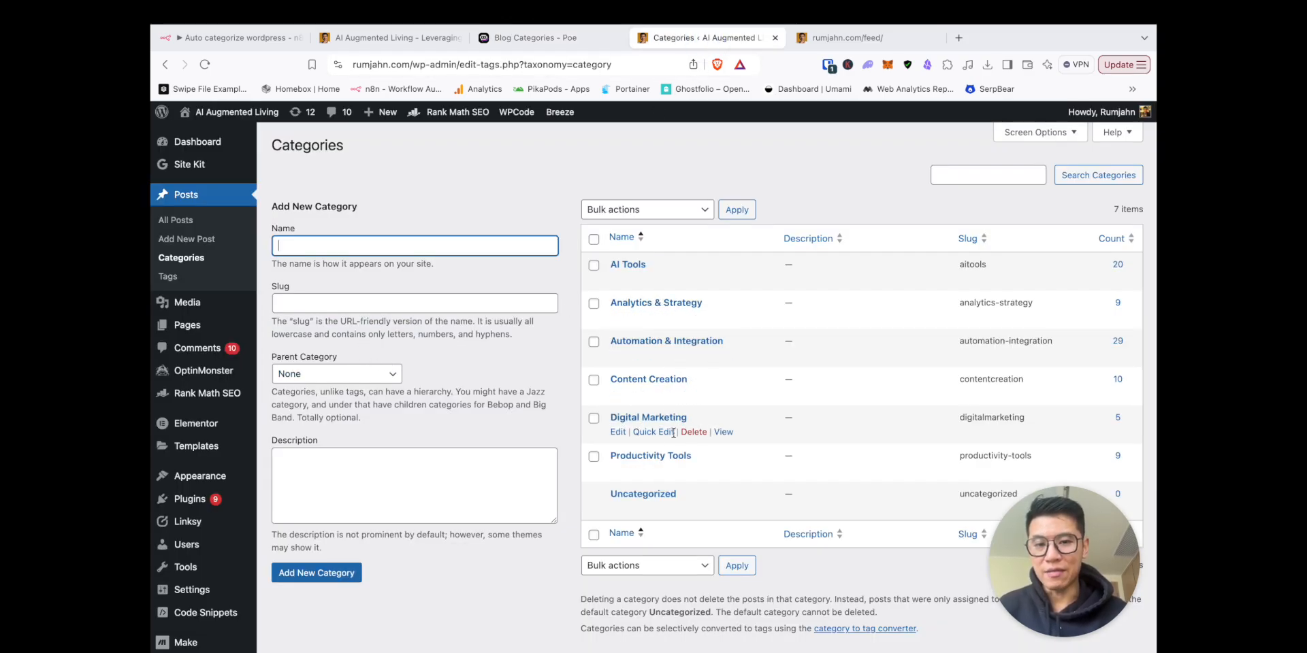
{"action": "mouse_move", "coordinate": [627, 264]}
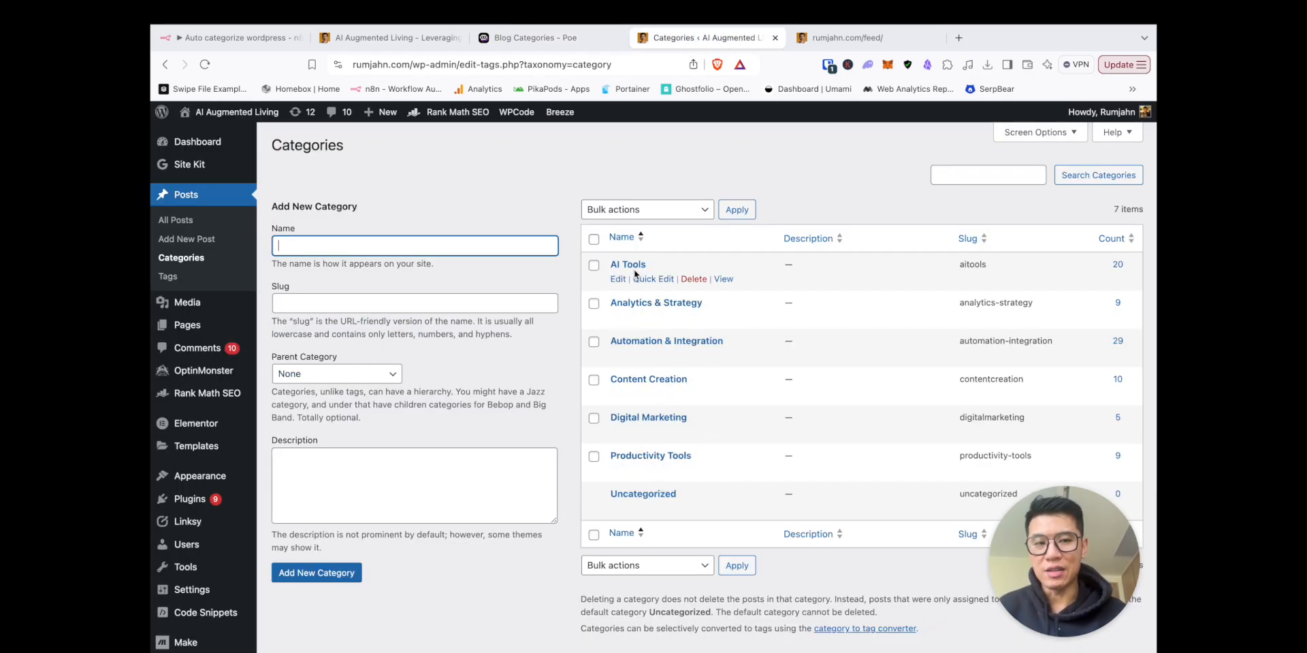
{"action": "left_click", "coordinate": [389, 38]}
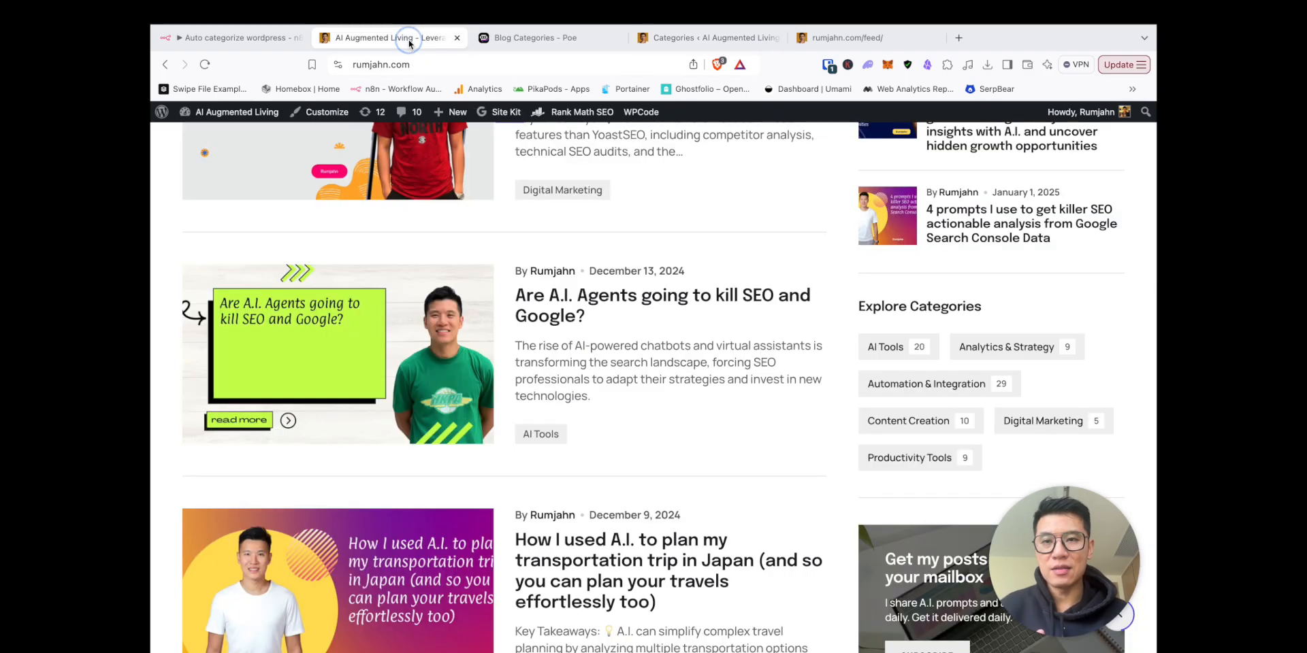
{"action": "left_click", "coordinate": [233, 37]}
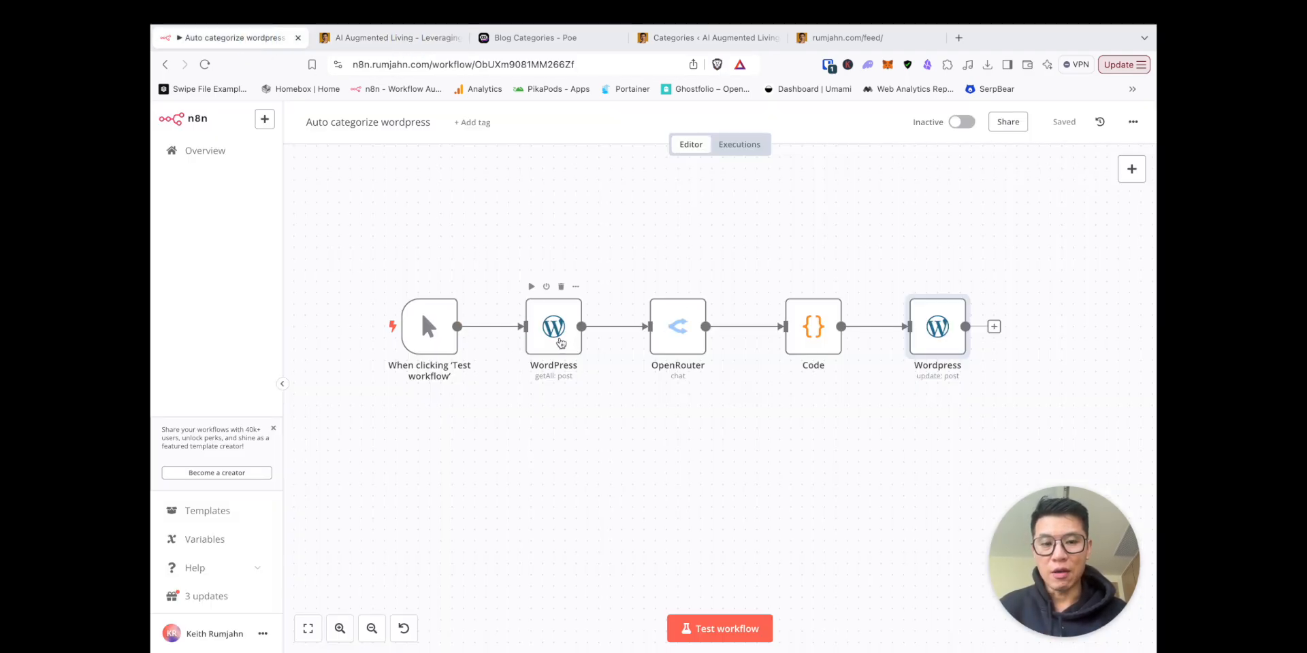
Enable Return All on the WordPress getAll posts node and go back to the canvas
{"action": "double_click", "coordinate": [554, 326]}
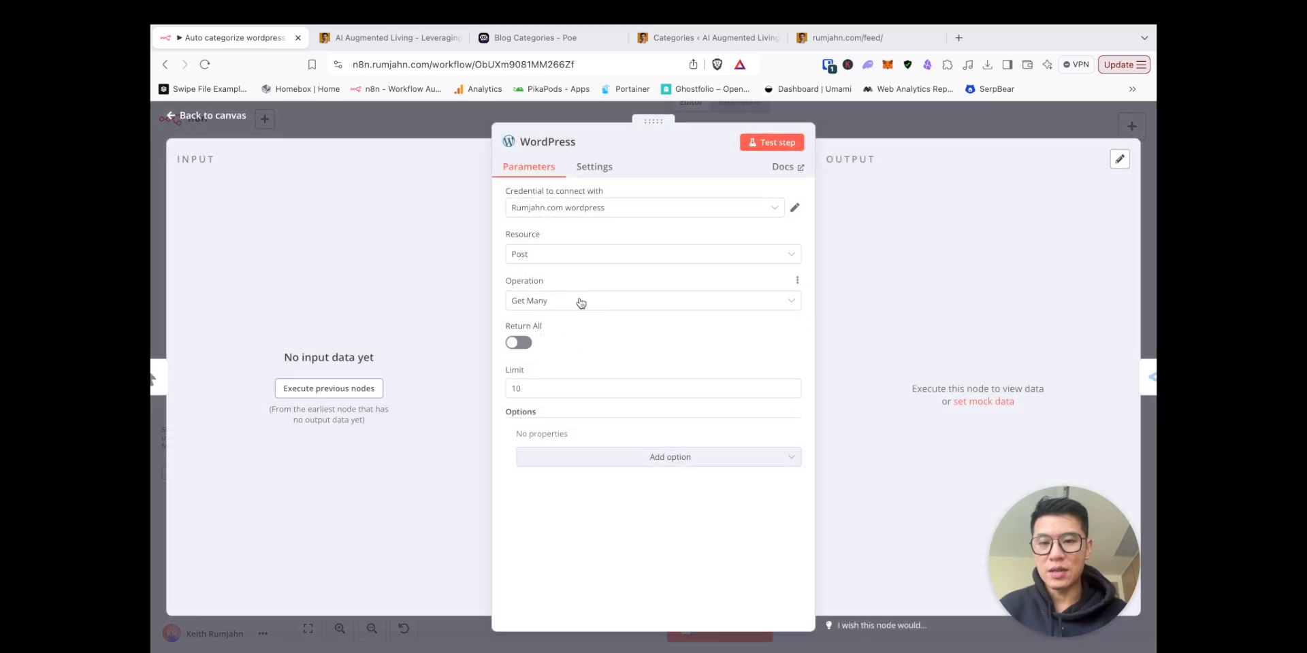
{"action": "mouse_move", "coordinate": [581, 301]}
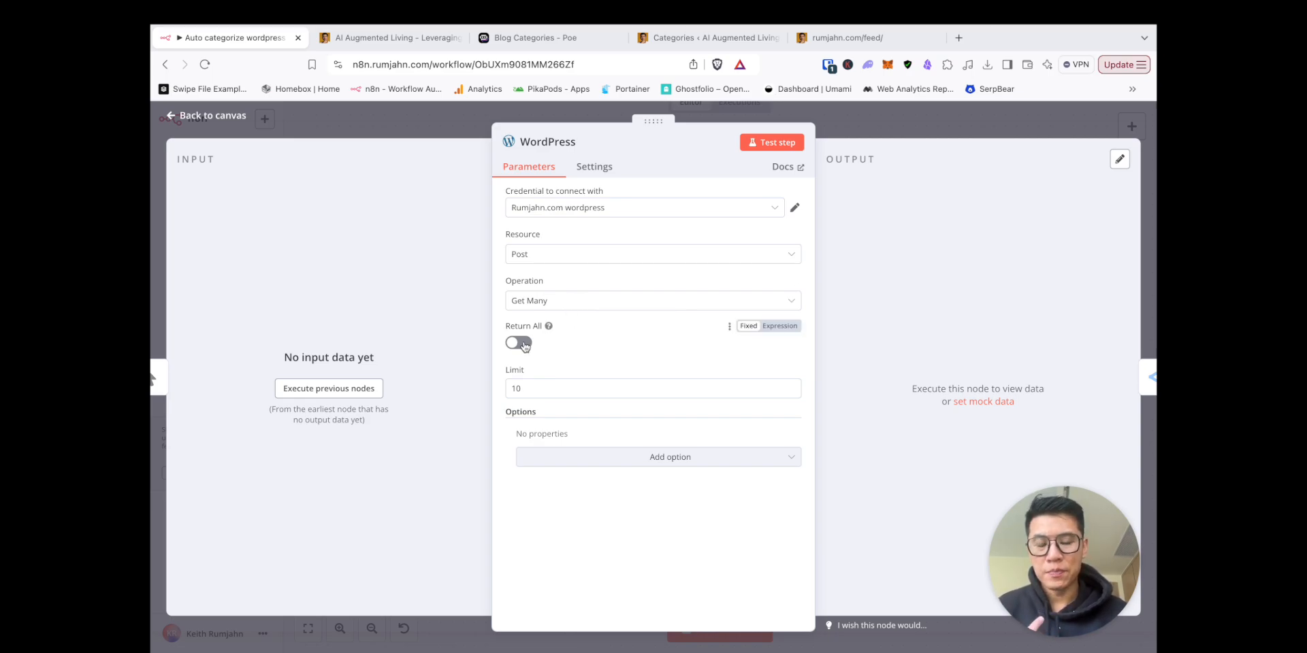
{"action": "left_click", "coordinate": [518, 343]}
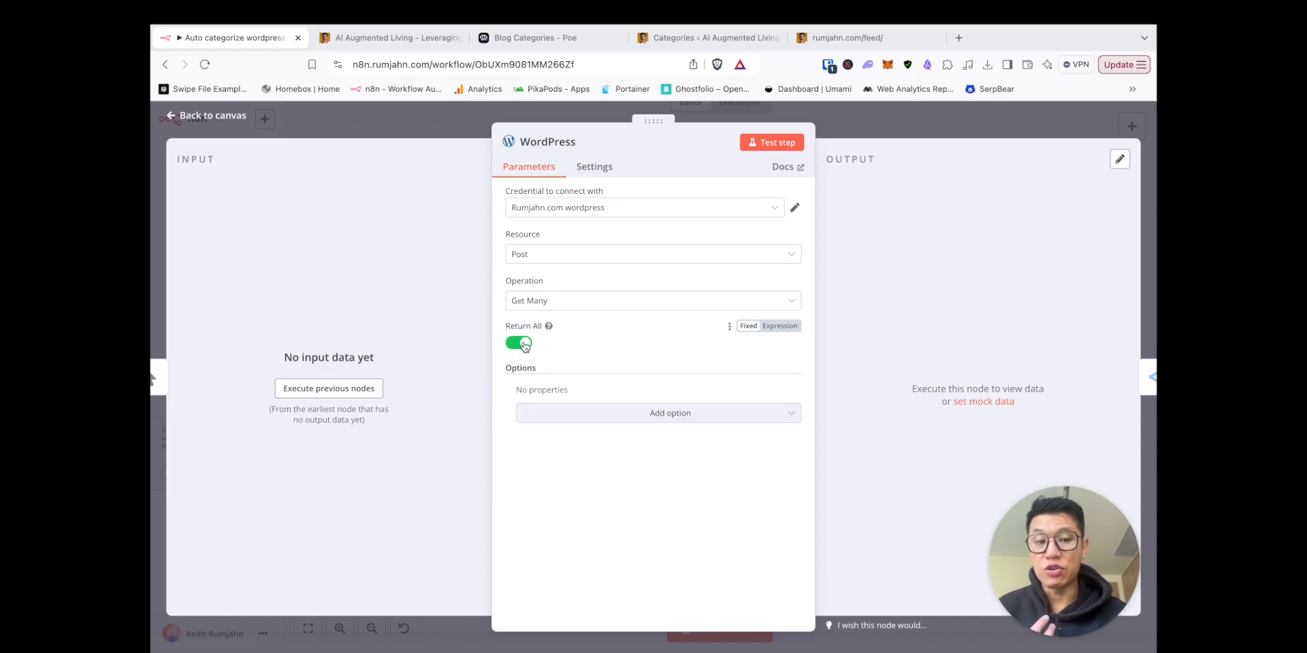
{"action": "left_click", "coordinate": [517, 343]}
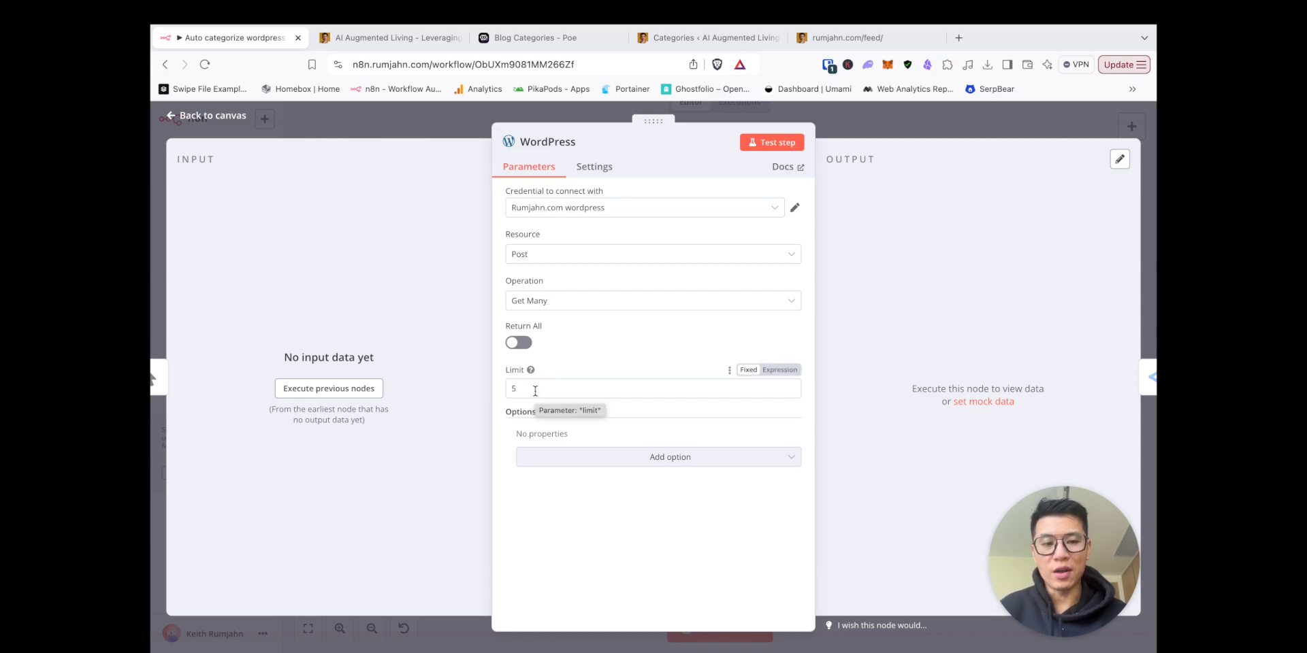
{"action": "left_click", "coordinate": [517, 342]}
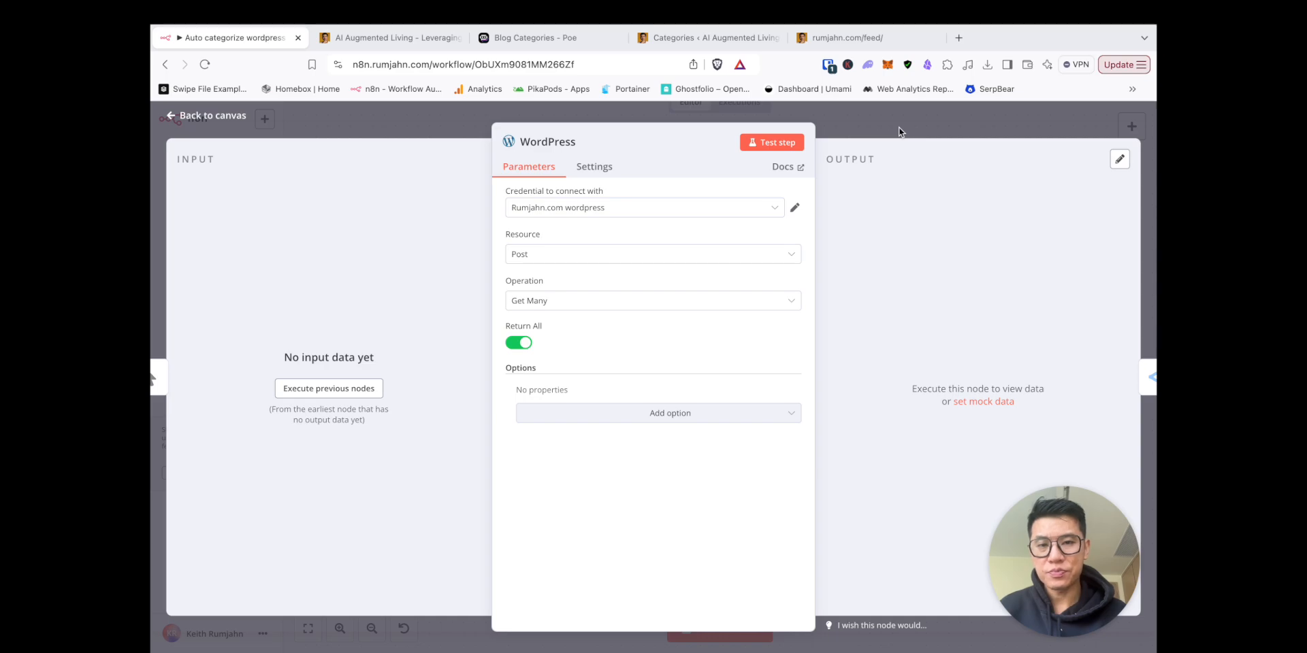
{"action": "left_click", "coordinate": [206, 115]}
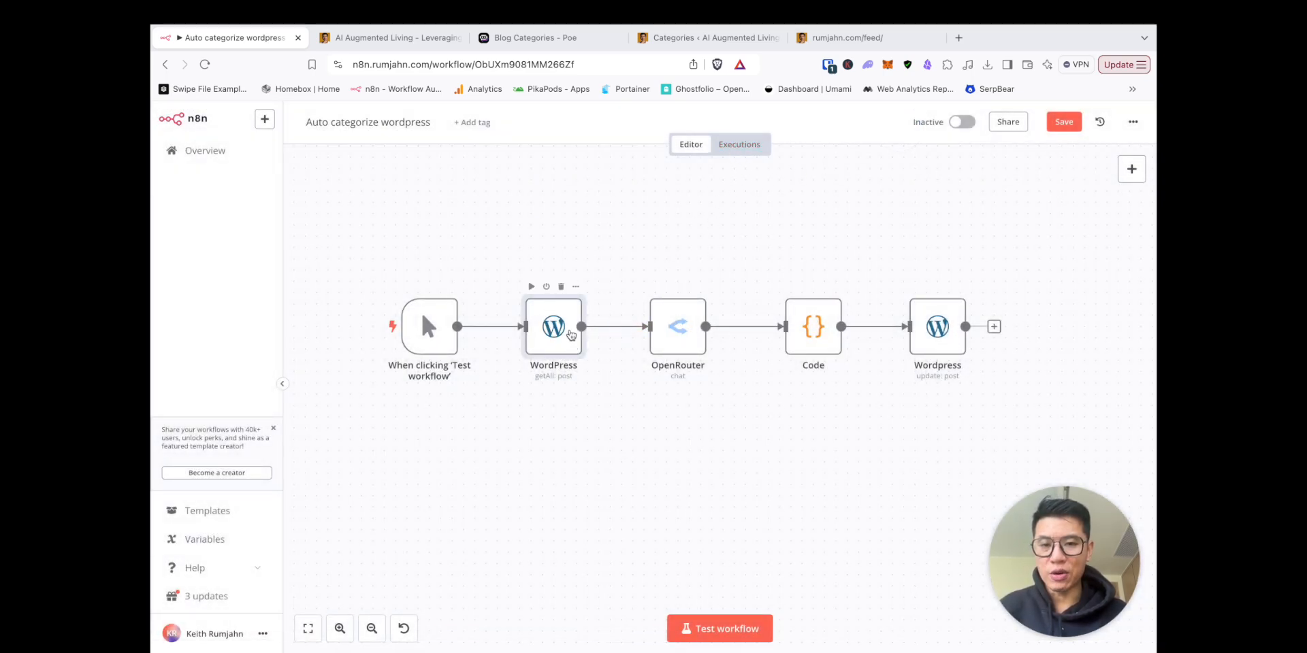
Open the OpenRouter node and enlarge its content-strategist System Prompt field
{"action": "double_click", "coordinate": [678, 326]}
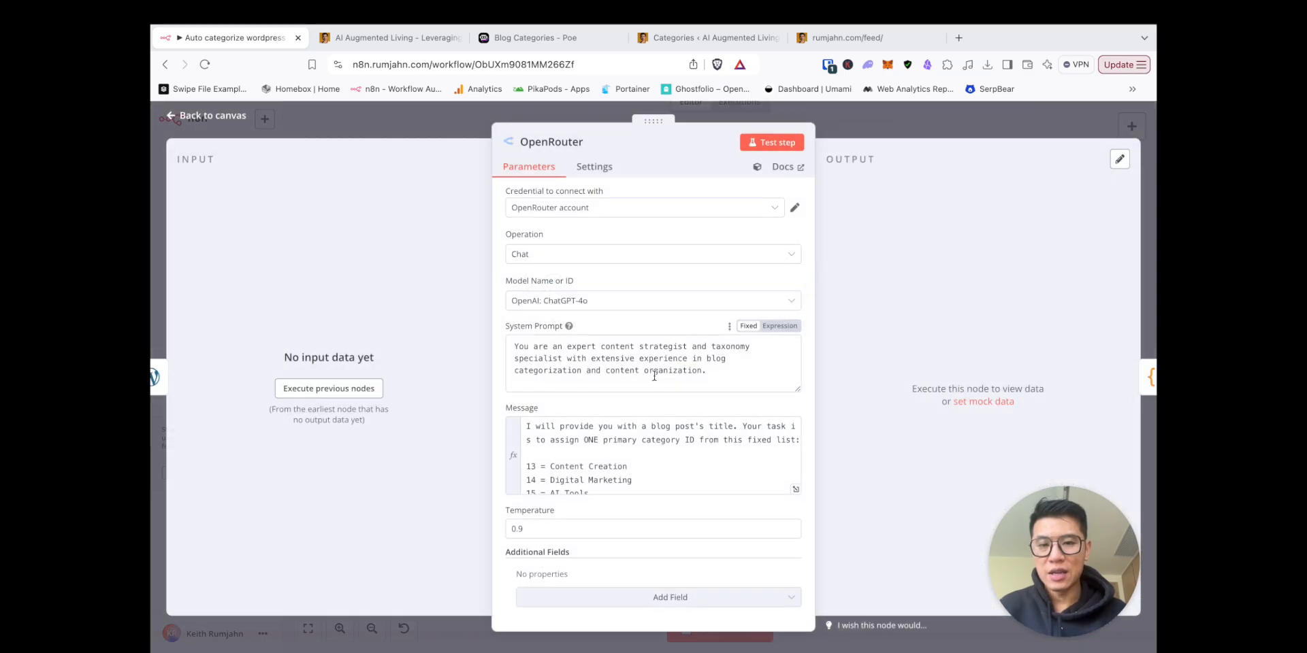
{"action": "mouse_move", "coordinate": [734, 372]}
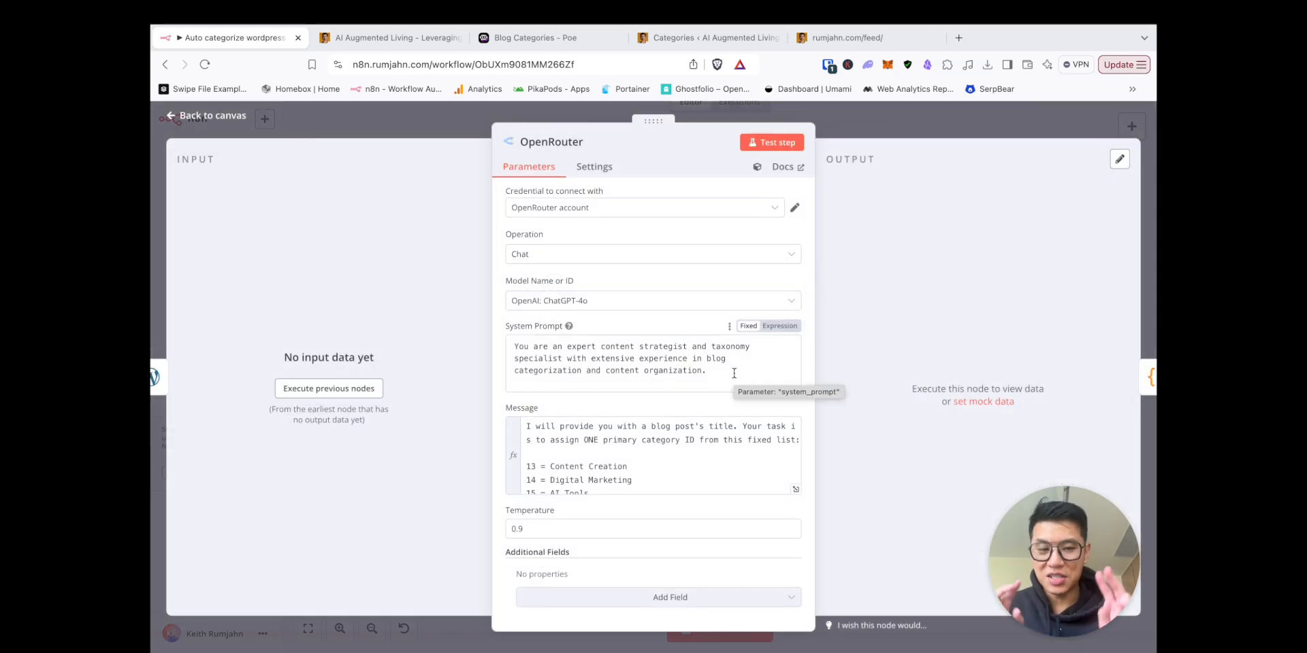
{"action": "left_click", "coordinate": [734, 373]}
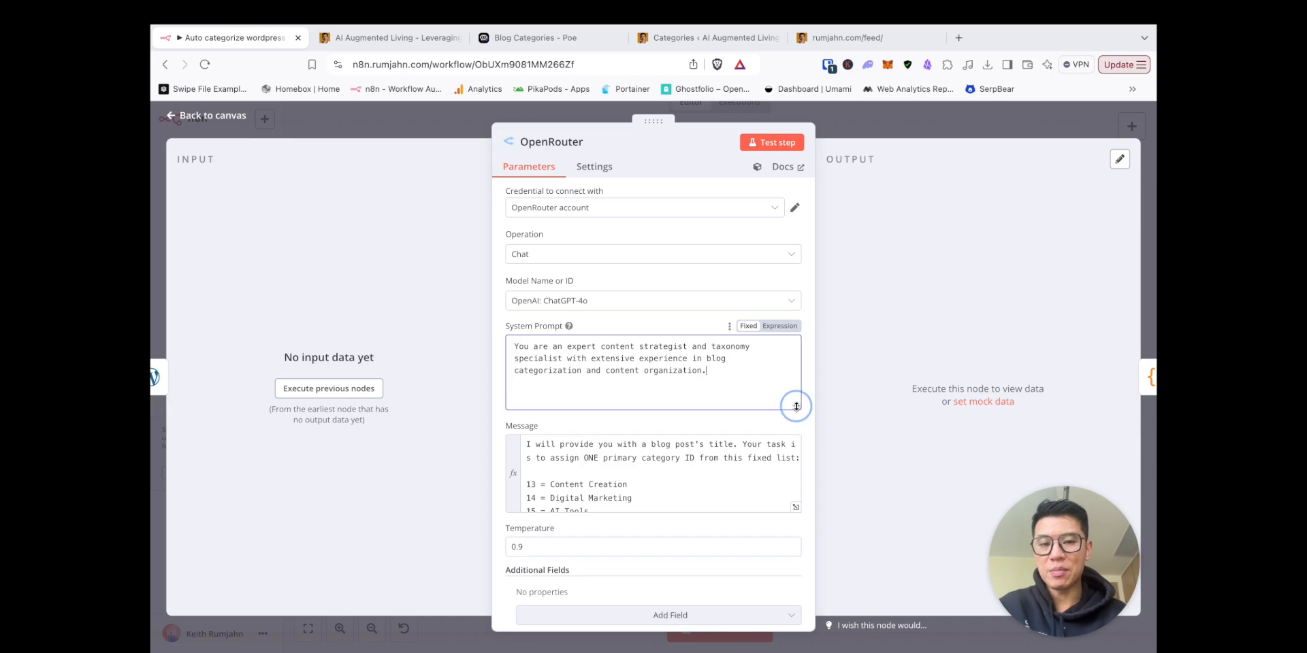
{"action": "left_click_drag", "start_coordinate": [795, 405], "coordinate": [798, 393]}
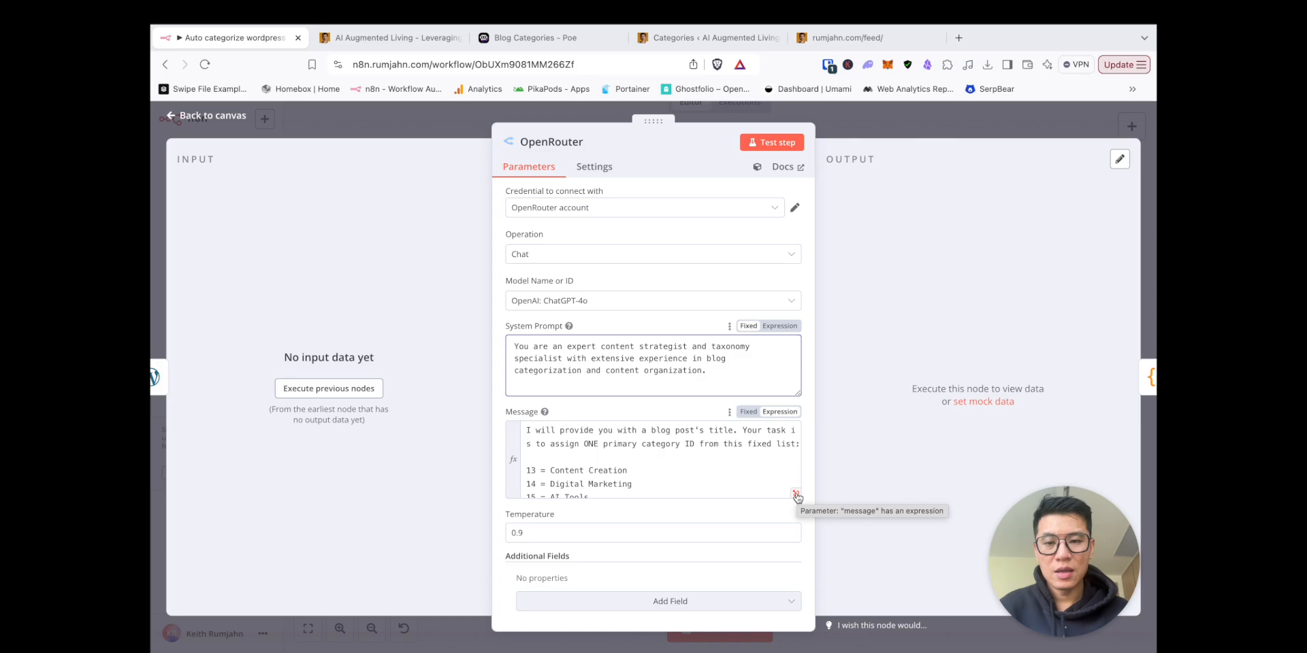
Review the full category-ID Message in the expression editor, then close it
{"action": "left_click", "coordinate": [796, 492]}
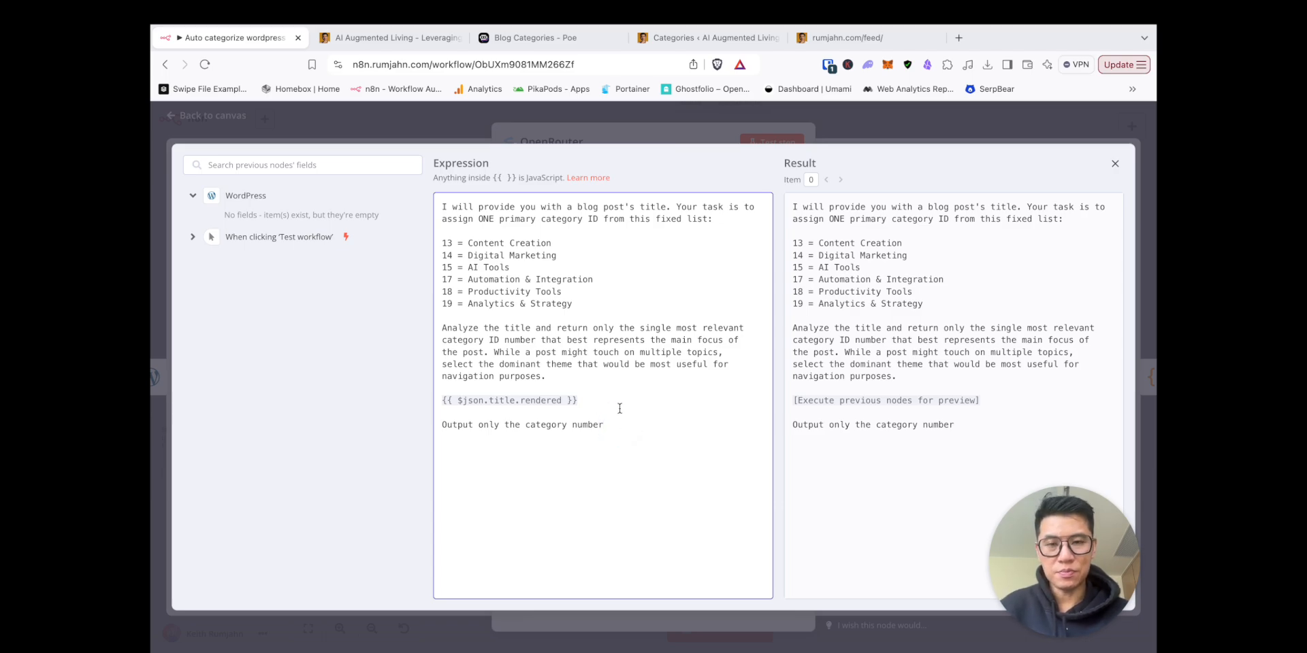
{"action": "mouse_move", "coordinate": [635, 307]}
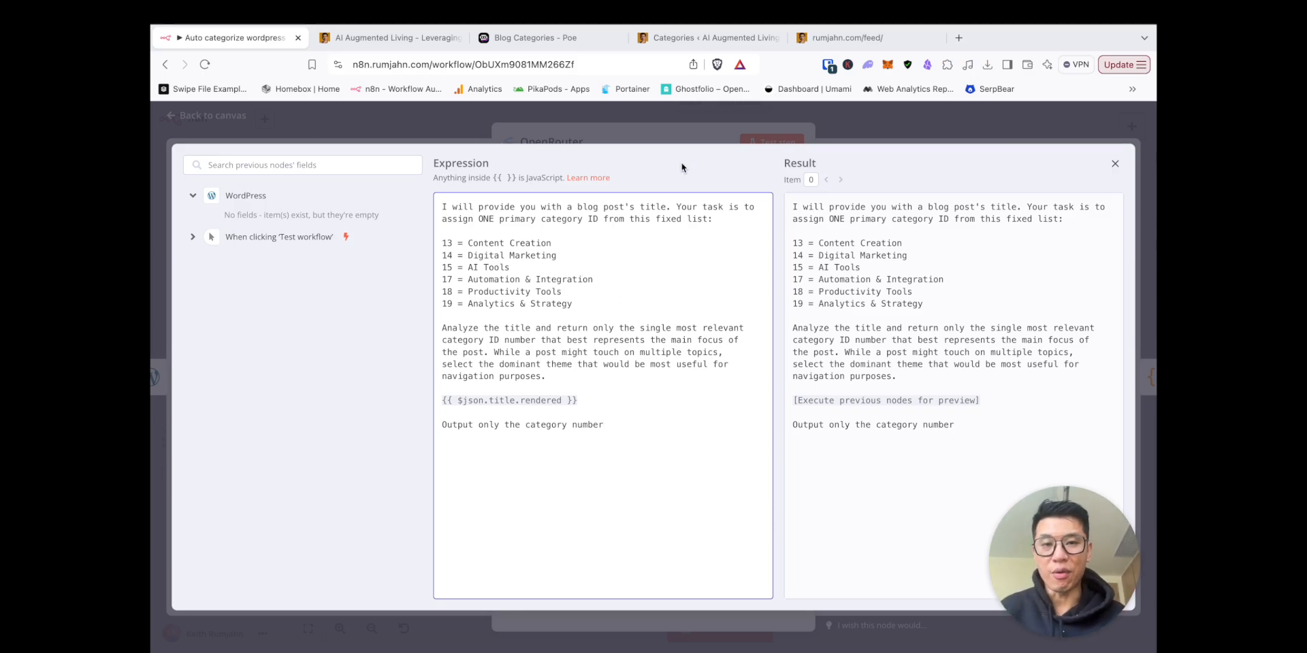
{"action": "left_click", "coordinate": [1114, 164]}
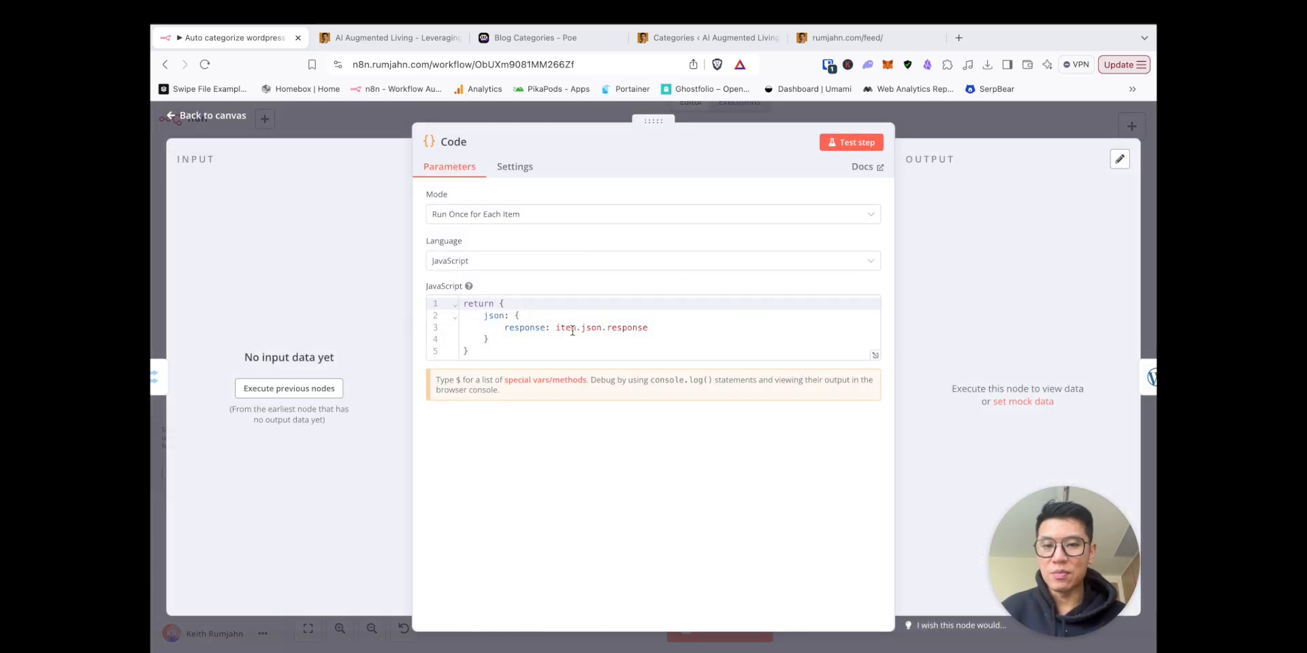
{"action": "mouse_move", "coordinate": [854, 112]}
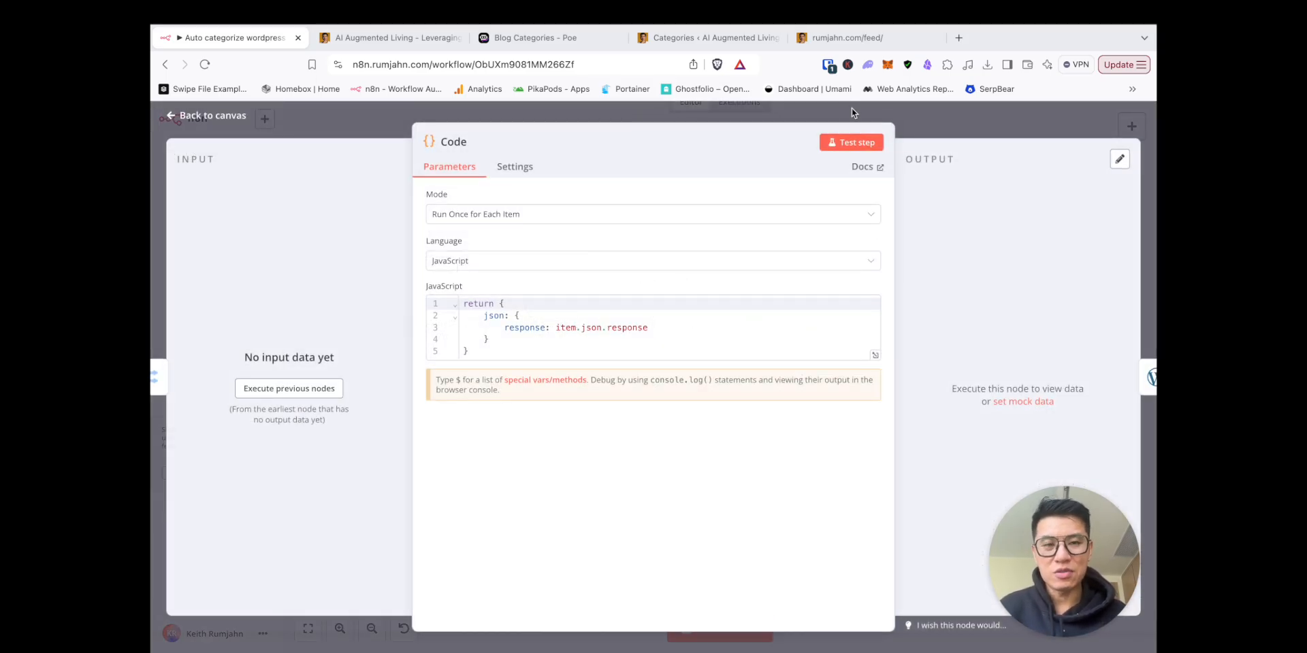
Inspect the Wordpress update node's Post ID and Category fields, then return to canvas
{"action": "left_click", "coordinate": [204, 115]}
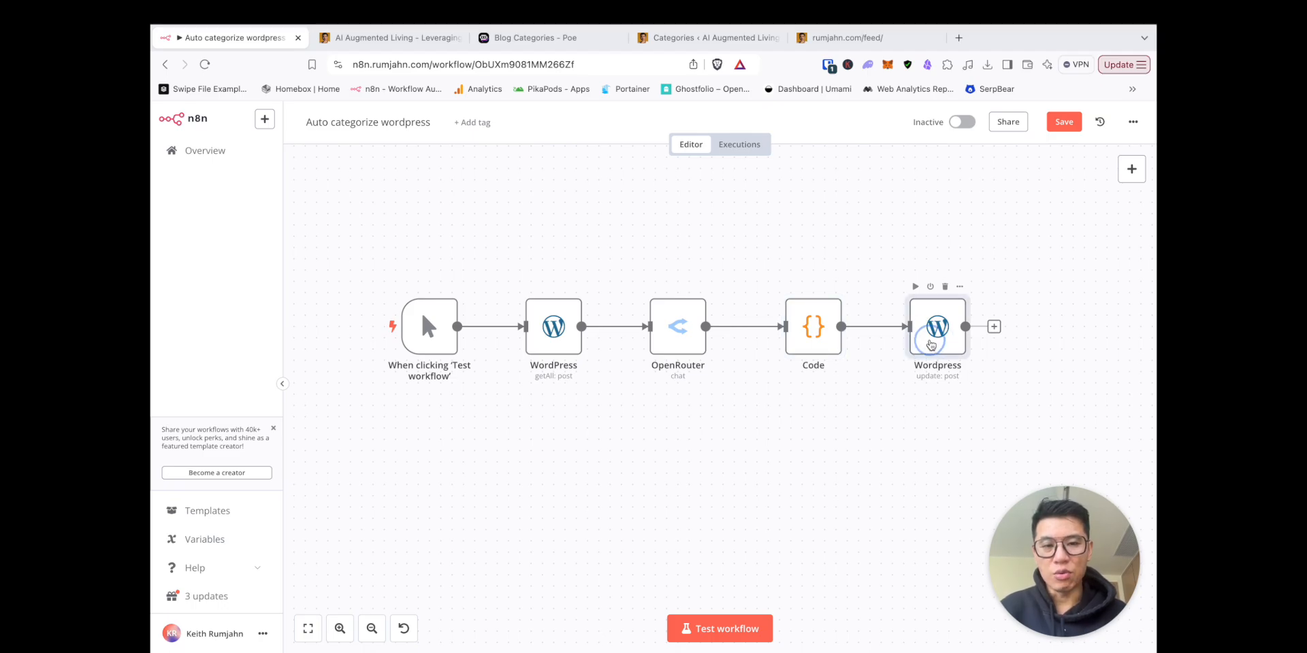
{"action": "double_click", "coordinate": [937, 326]}
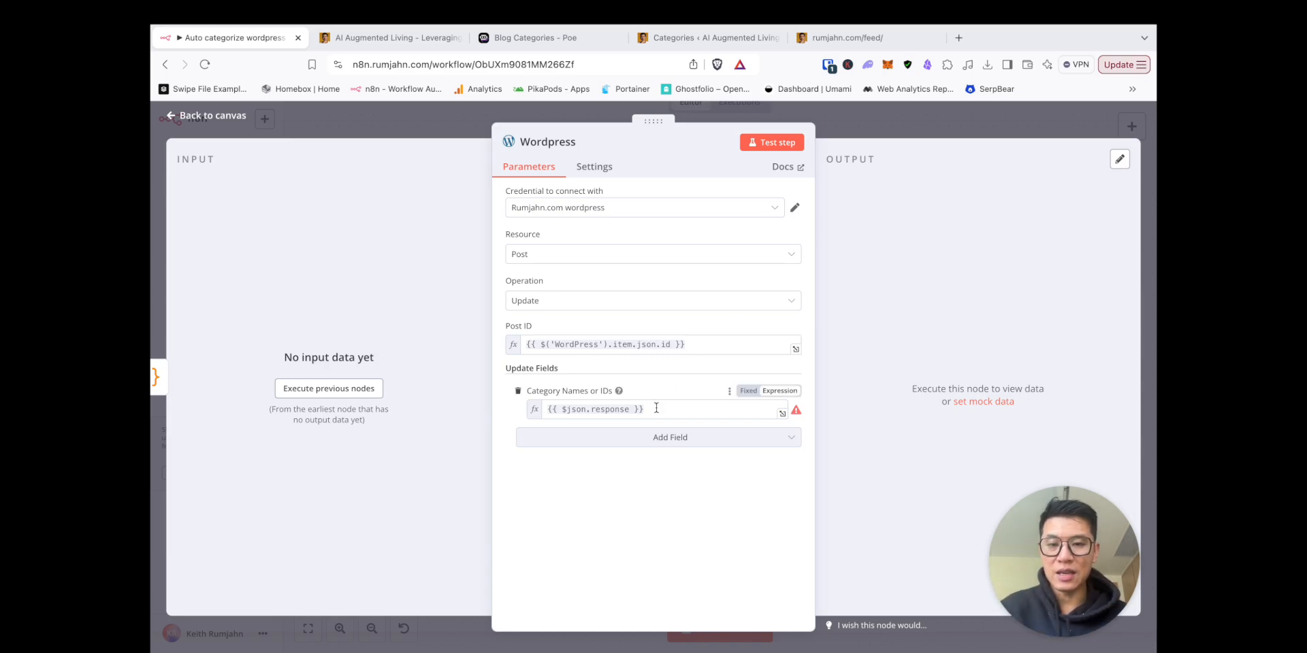
{"action": "mouse_move", "coordinate": [578, 397]}
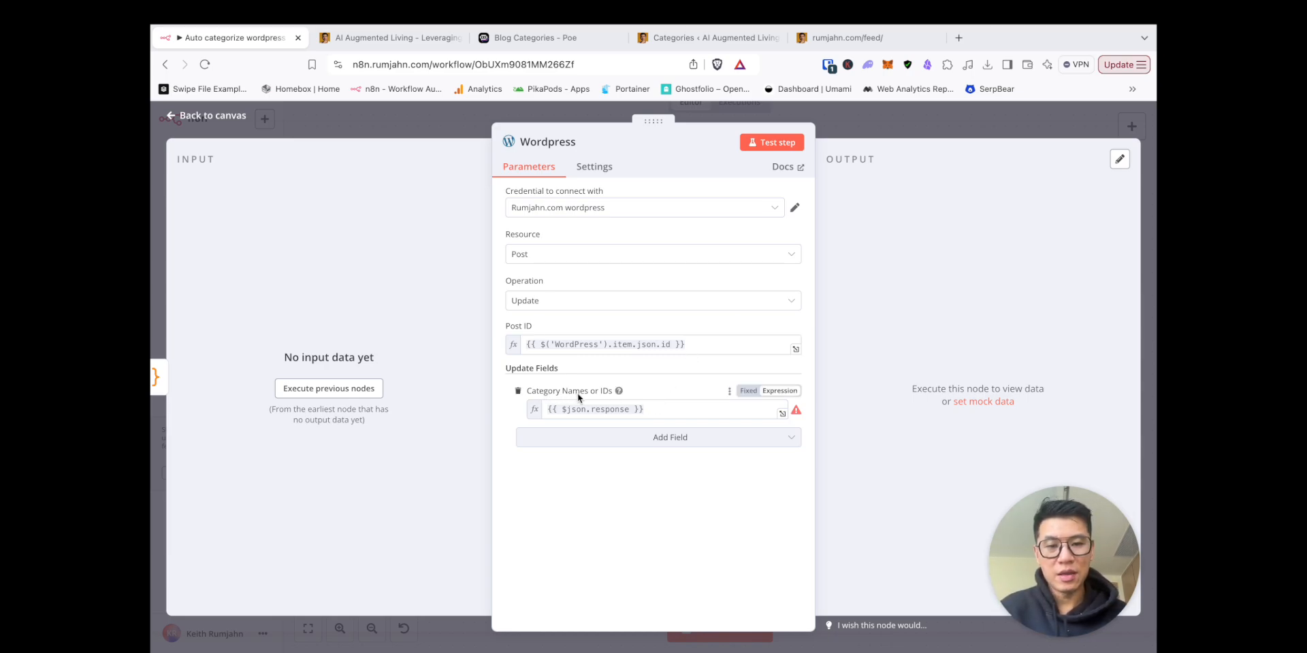
{"action": "left_click", "coordinate": [205, 115]}
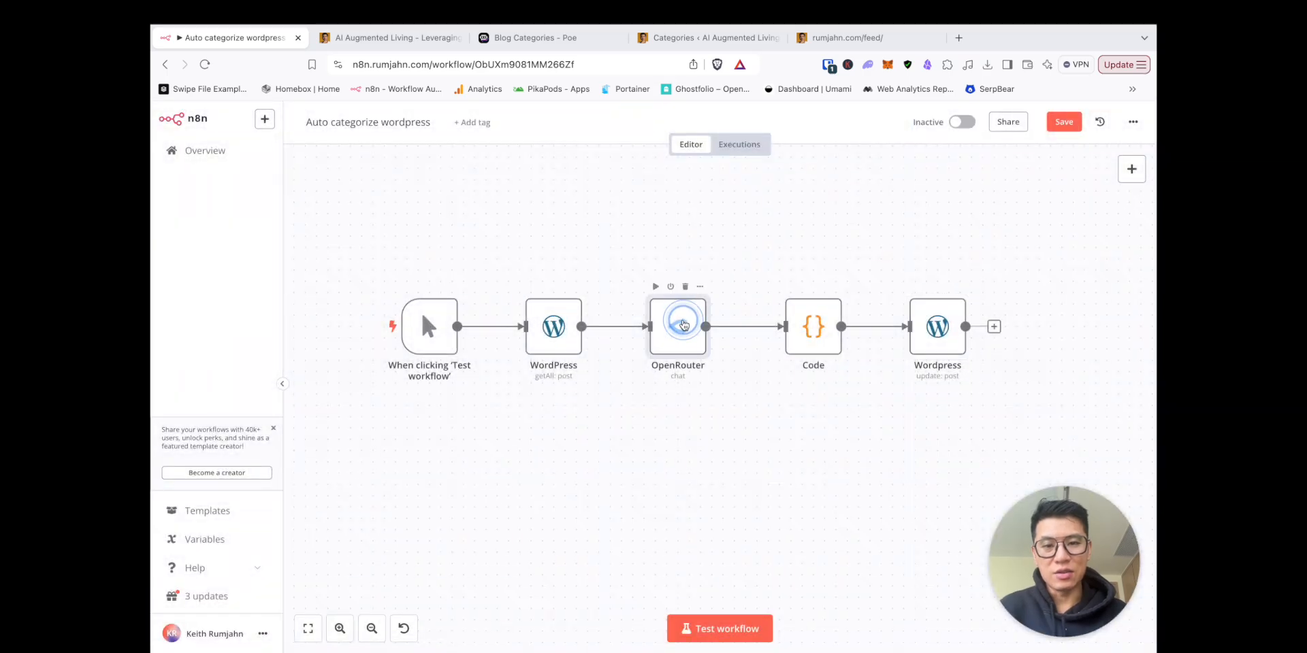
Reopen the OpenRouter node and select the {{ $json.title.rendered }} line in its message
{"action": "double_click", "coordinate": [678, 327]}
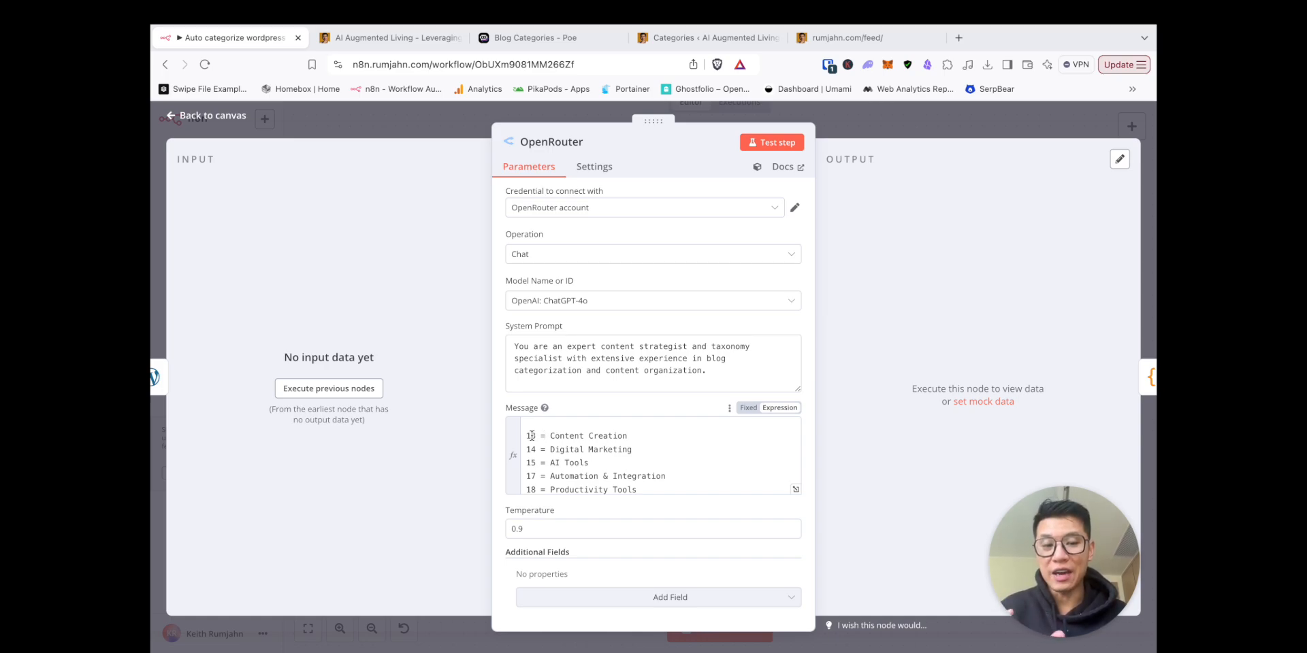
{"action": "scroll", "scroll_direction": "down", "scroll_amount": 3}
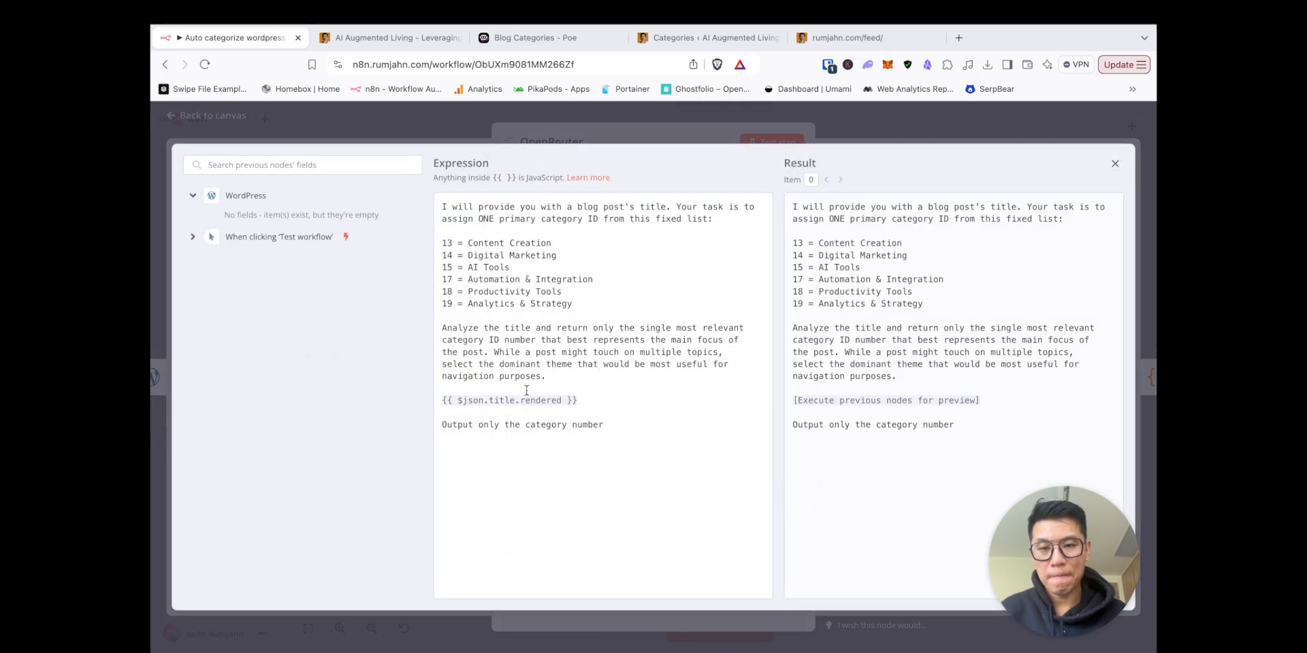
{"action": "left_click_drag", "start_coordinate": [442, 242], "coordinate": [572, 303]}
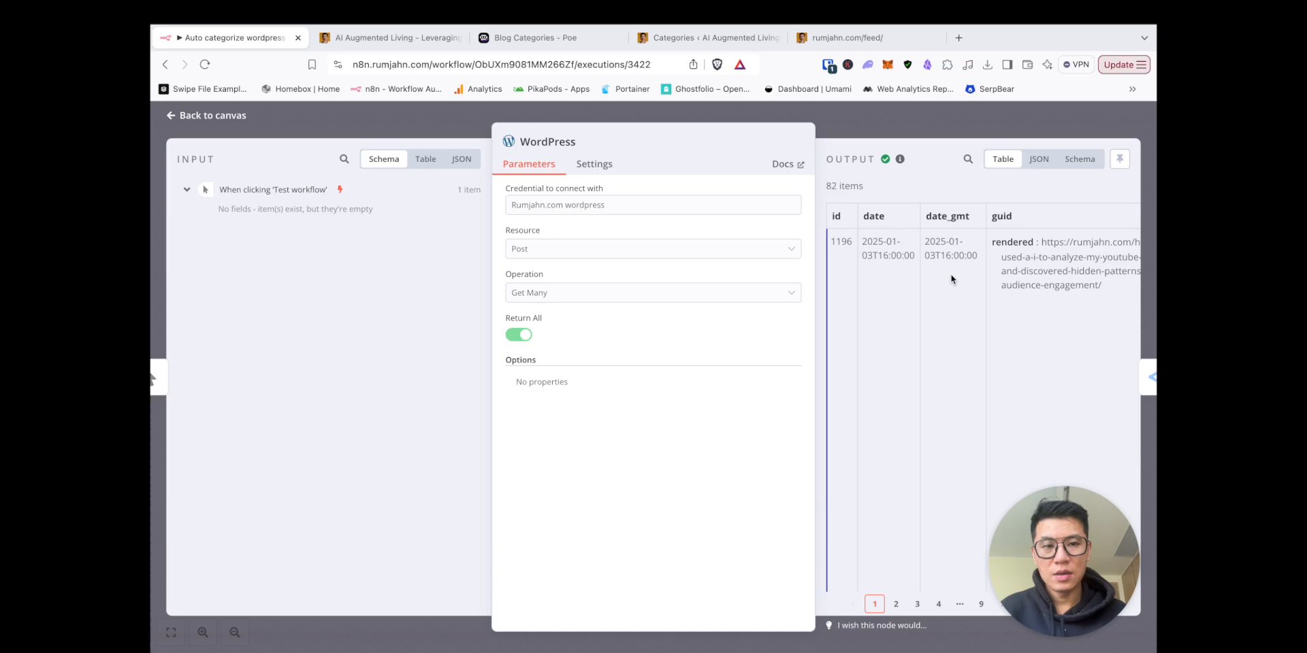
Move to the OpenRouter run results and select the first returned category IDs
{"action": "left_click", "coordinate": [1038, 158]}
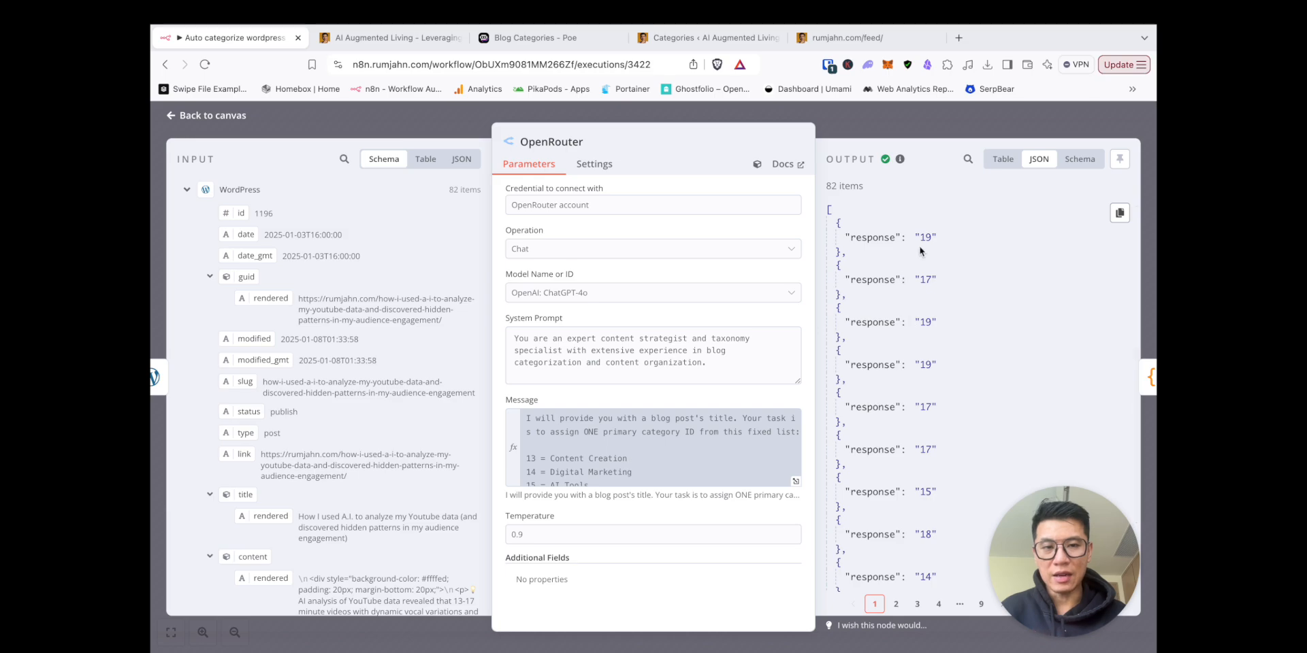
{"action": "left_click_drag", "start_coordinate": [921, 237], "coordinate": [929, 296]}
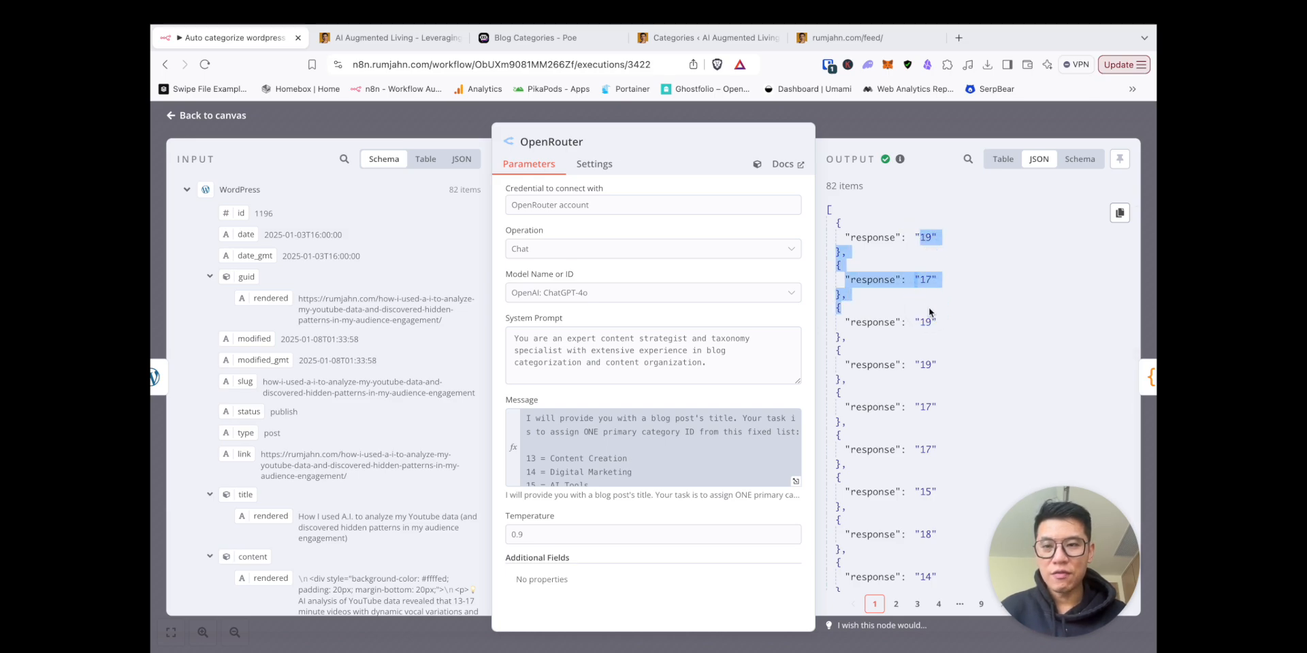